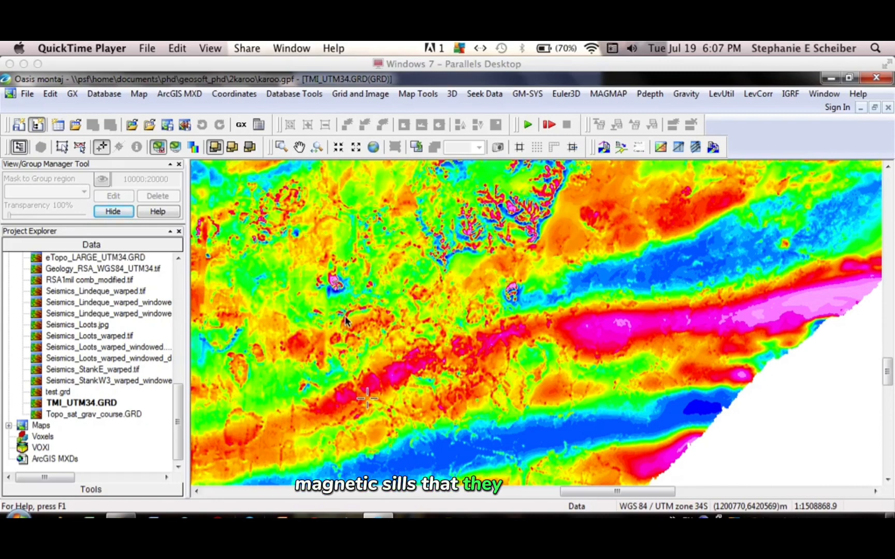
{"action": "mouse_move", "coordinate": [274, 399]}
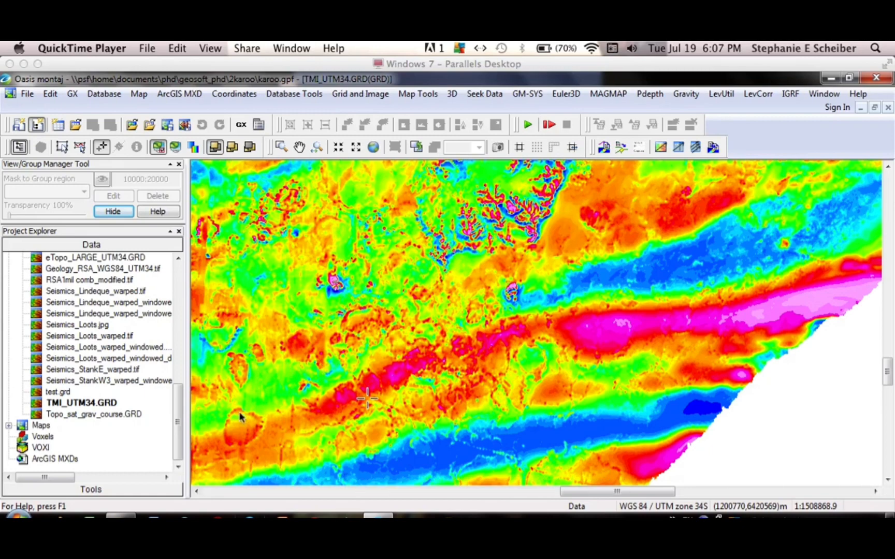
{"action": "mouse_move", "coordinate": [254, 421]}
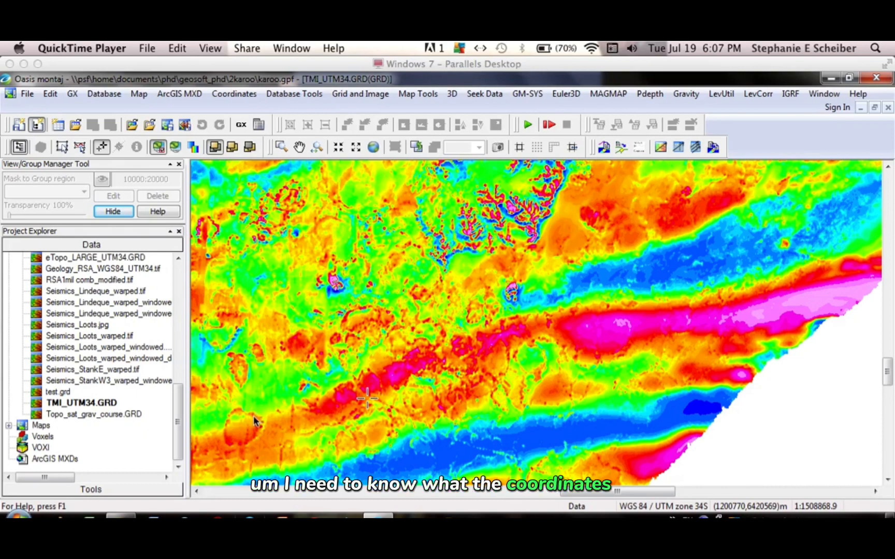
{"action": "mouse_move", "coordinate": [246, 418]}
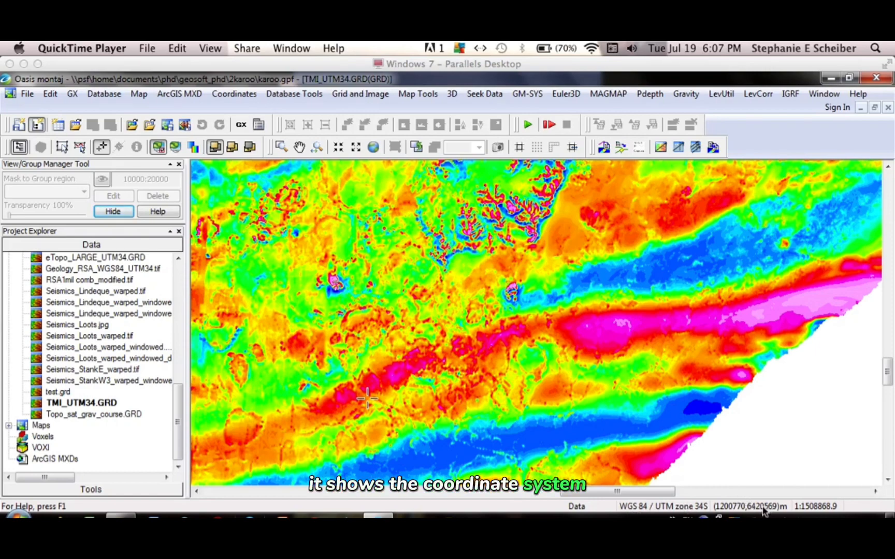
{"action": "mouse_move", "coordinate": [312, 439]}
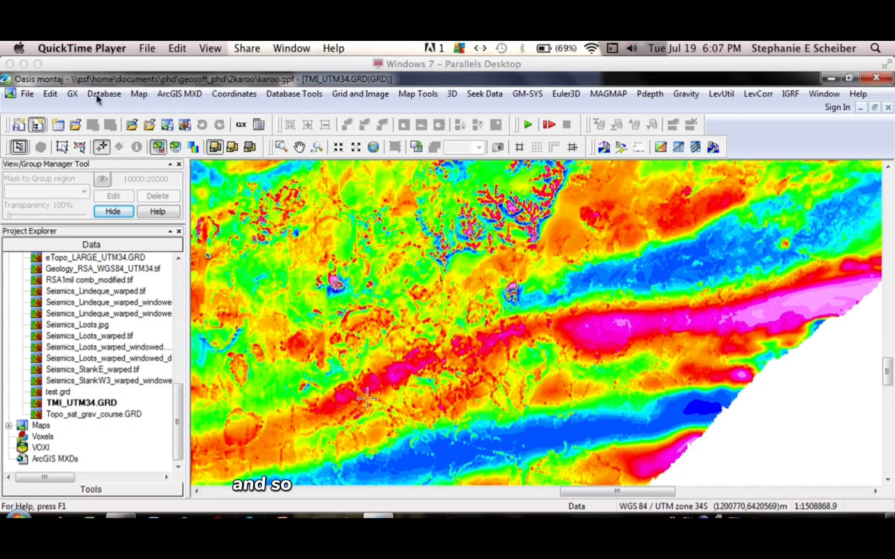
- Create a new empty database test.gdb from the Database menu and open it
{"action": "left_click", "coordinate": [104, 93]}
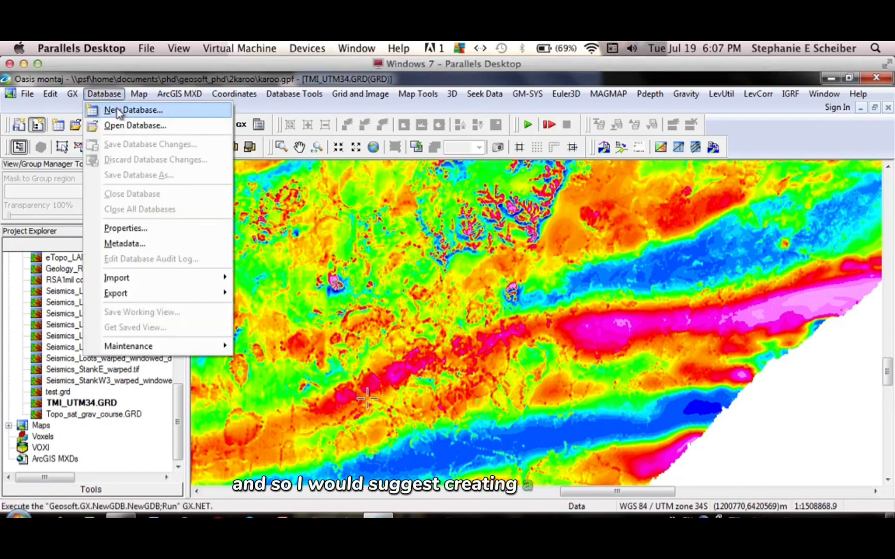
{"action": "left_click", "coordinate": [133, 110]}
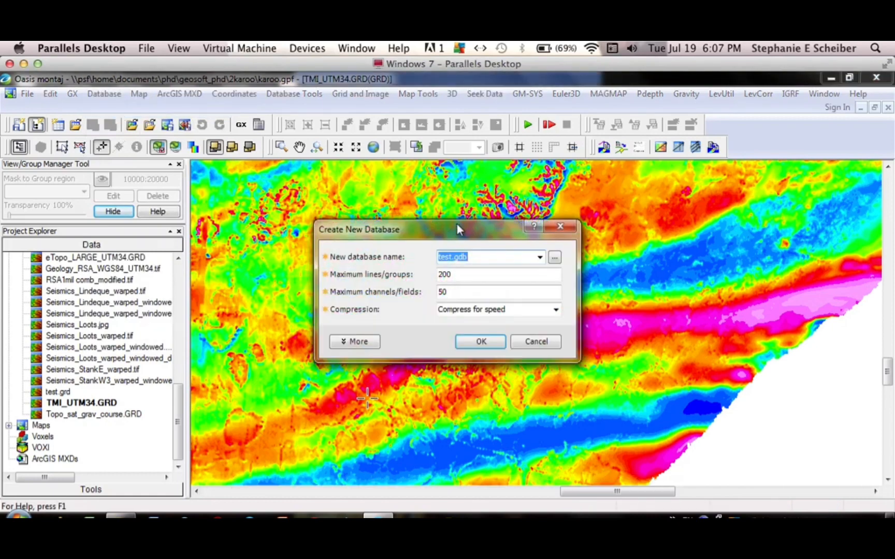
{"action": "left_click", "coordinate": [480, 342]}
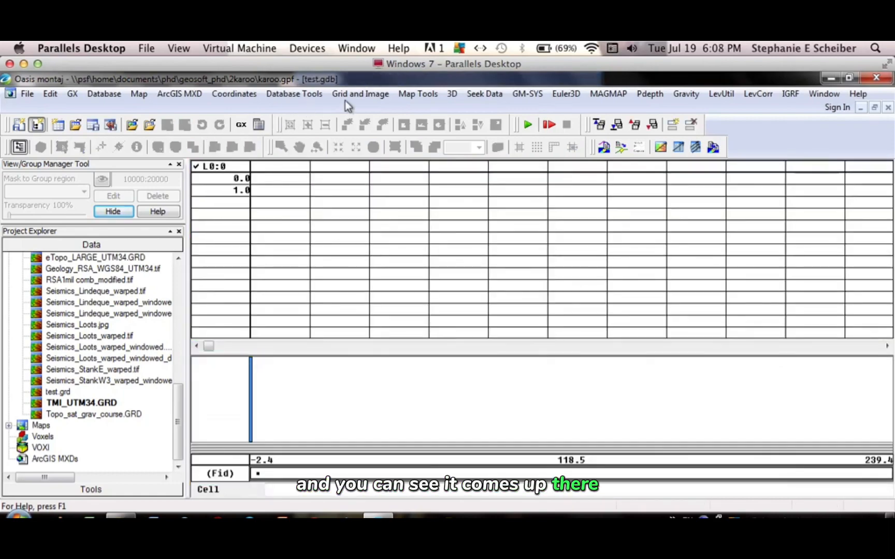
- Start the Grid Profile utility with TMI_UTM34.GRD as the first grid
{"action": "left_click", "coordinate": [360, 93]}
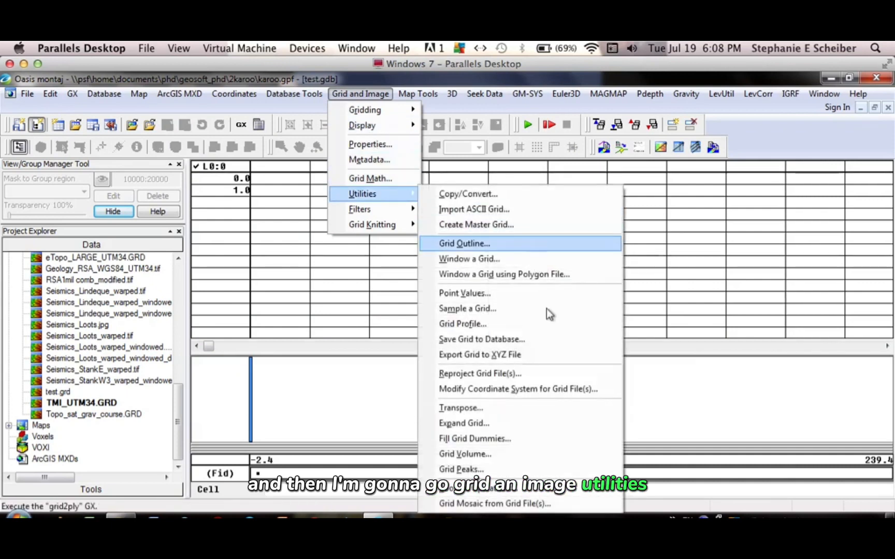
{"action": "mouse_move", "coordinate": [482, 339]}
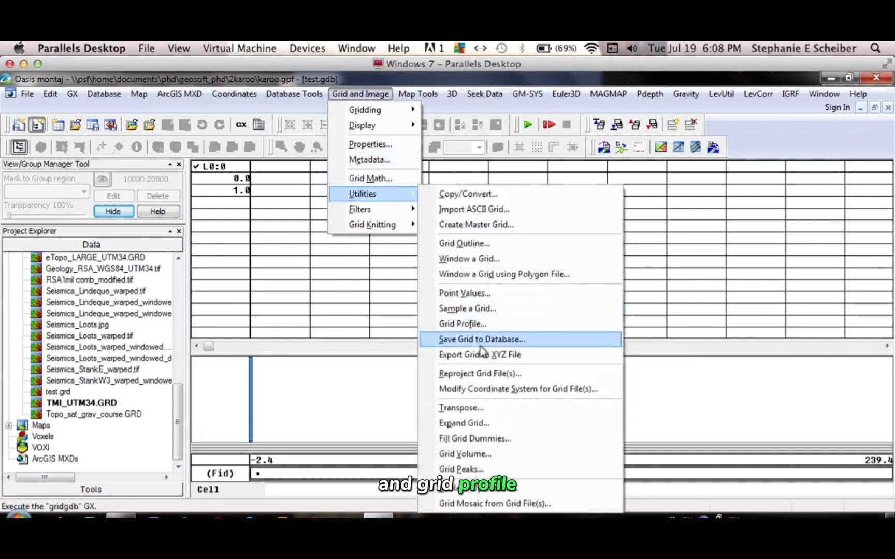
{"action": "mouse_move", "coordinate": [462, 323]}
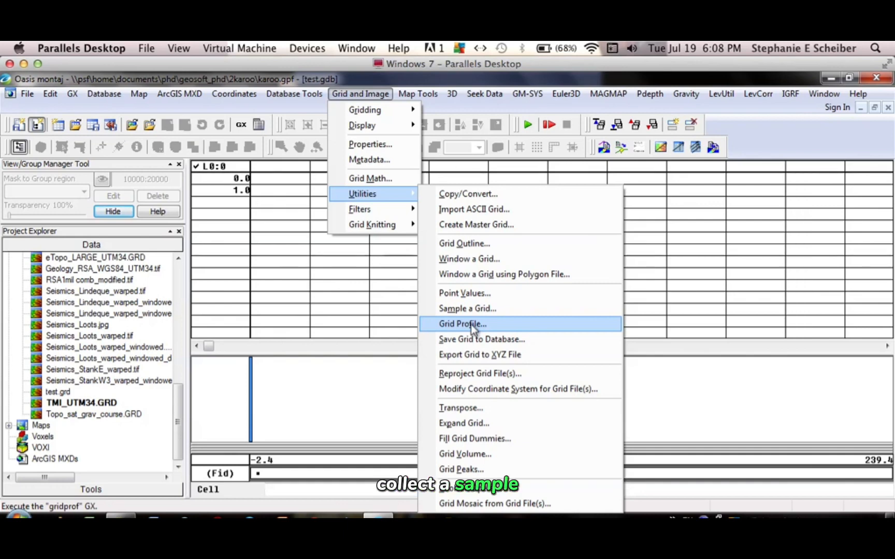
{"action": "left_click", "coordinate": [462, 323]}
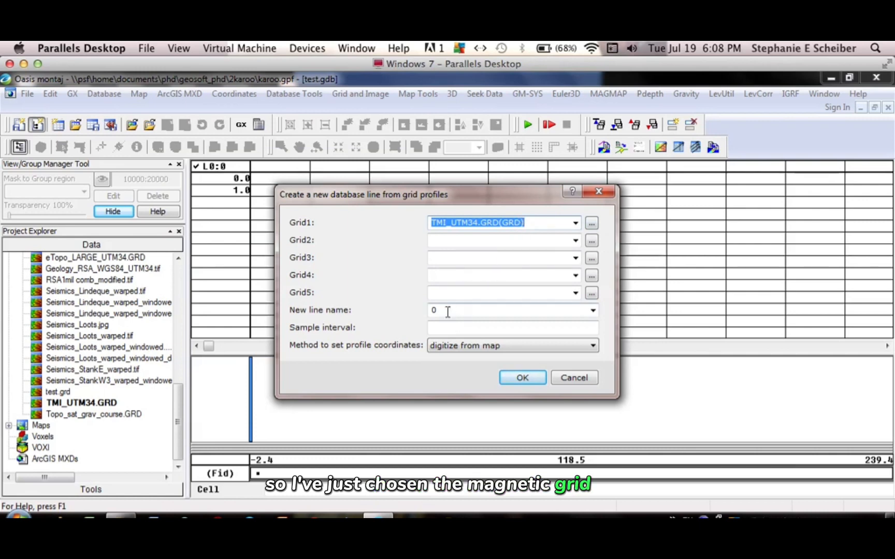
- Name the new profile line site1, keep digitize from map, and confirm
{"action": "left_click", "coordinate": [510, 310]}
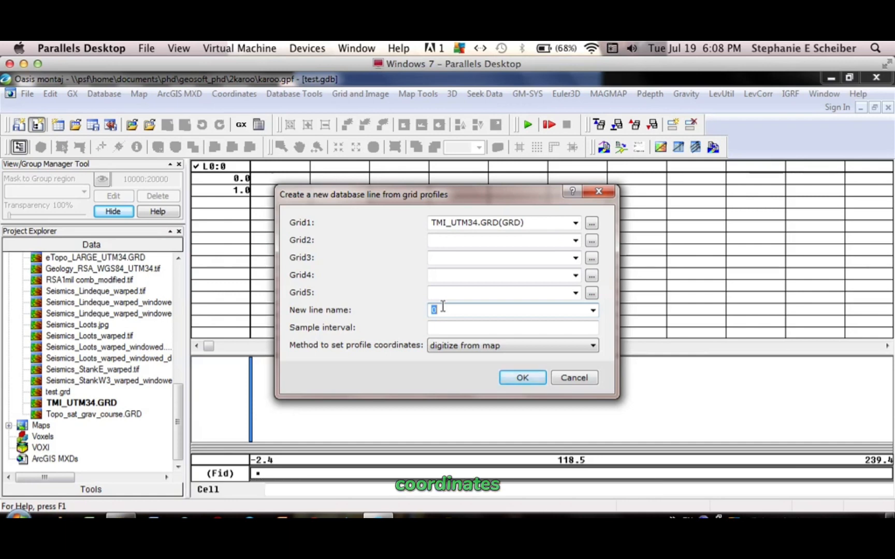
{"action": "type", "text": "siy"}
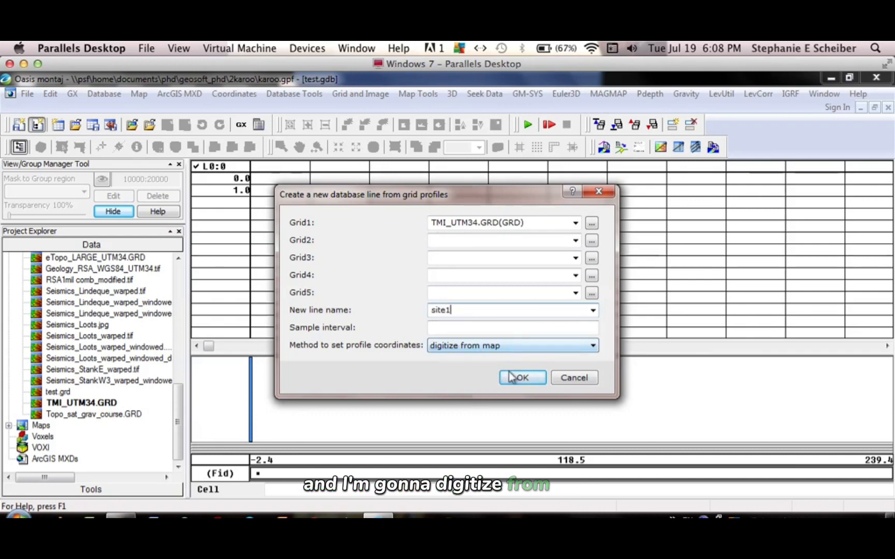
{"action": "left_click", "coordinate": [517, 377]}
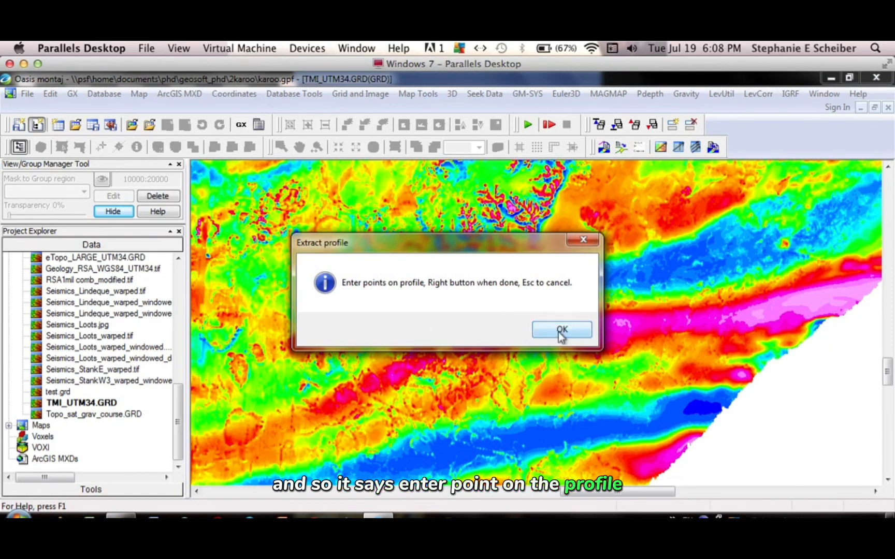
- Pick a site point on the map's lower left and end digitizing with Done
{"action": "left_click", "coordinate": [561, 329]}
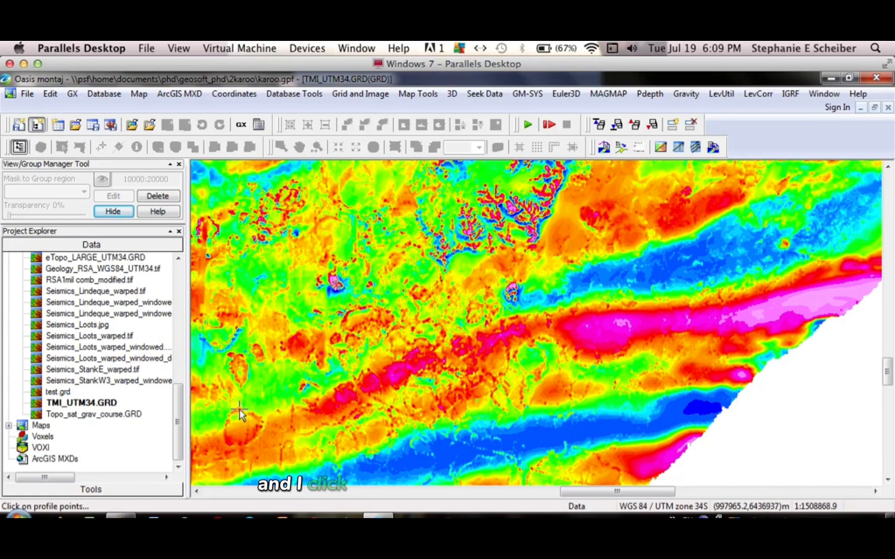
{"action": "left_click", "coordinate": [239, 413]}
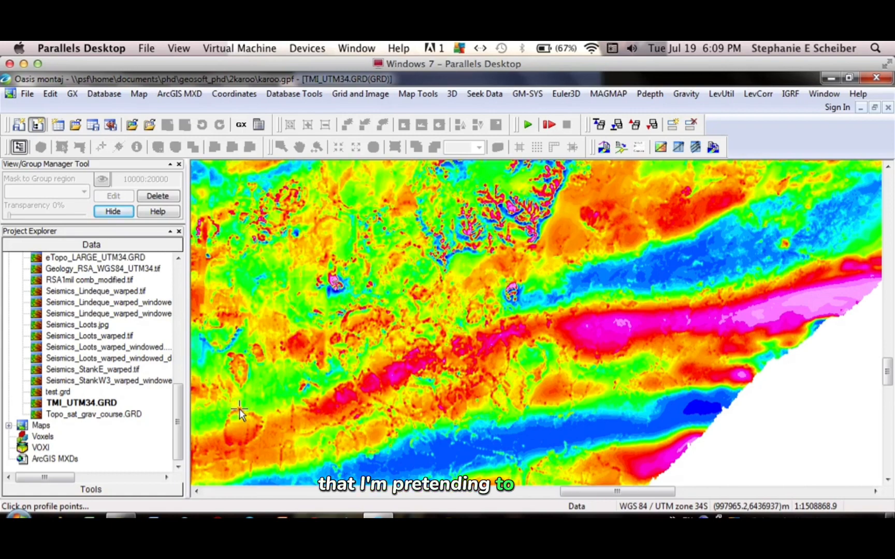
{"action": "right_click", "coordinate": [239, 411]}
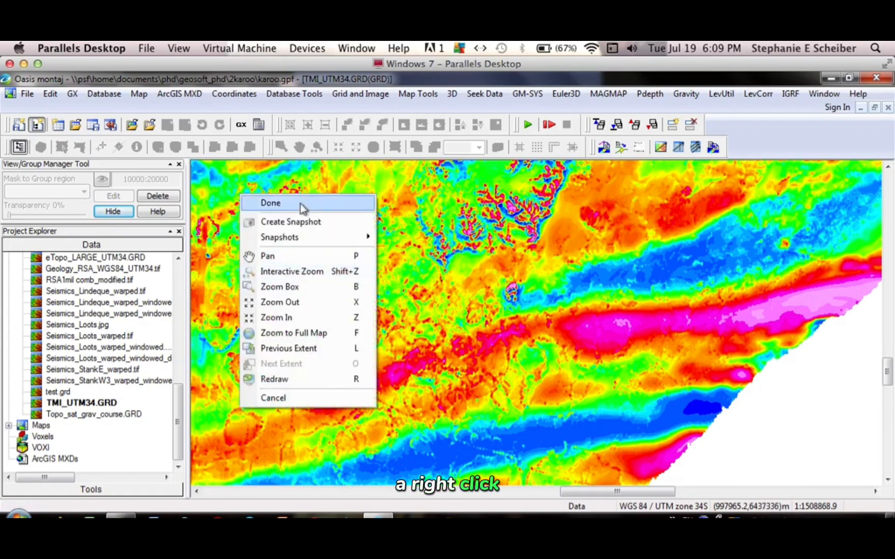
{"action": "left_click", "coordinate": [270, 203]}
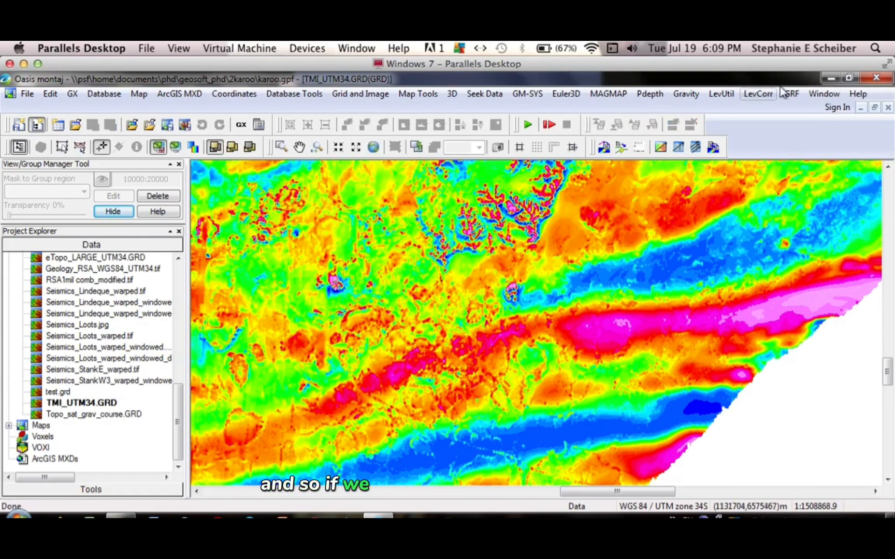
- Switch to test.gdb, list its lines (only L0:0), then return to the TMI grid map
{"action": "left_click", "coordinate": [824, 93]}
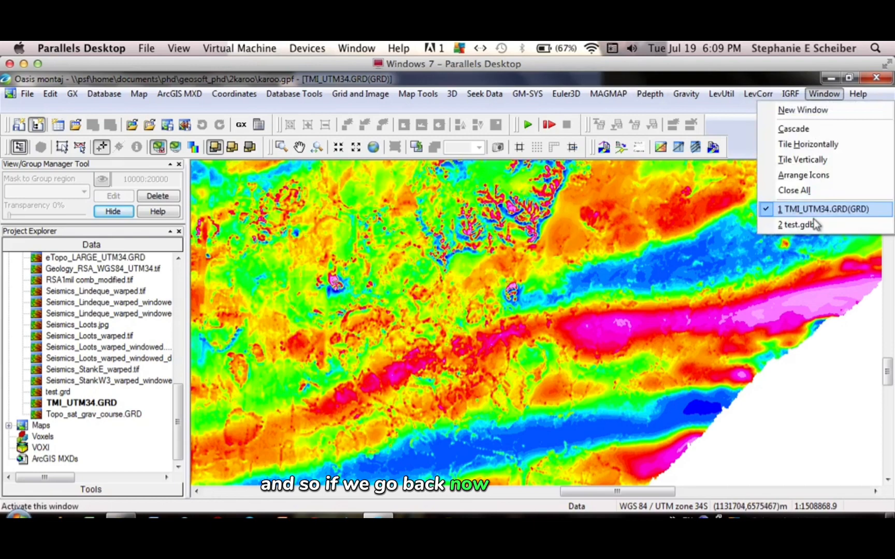
{"action": "left_click", "coordinate": [799, 225]}
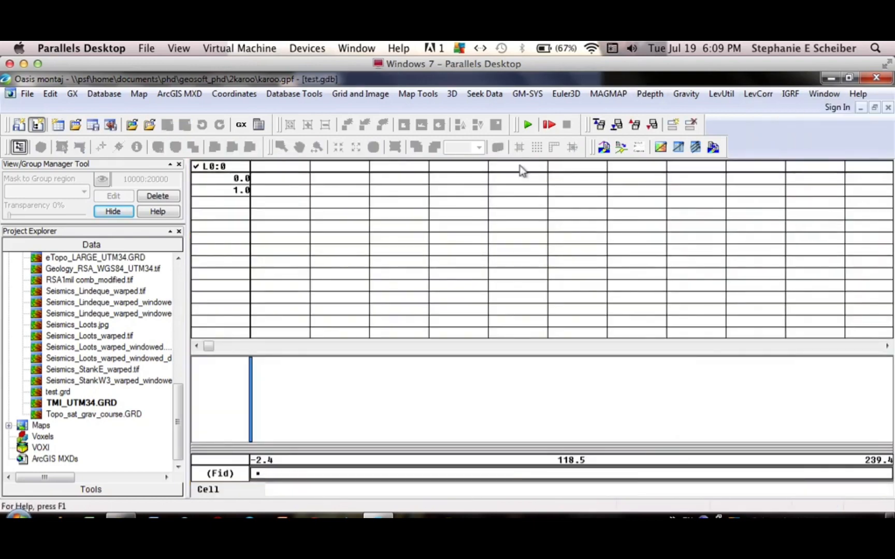
{"action": "left_click", "coordinate": [214, 166]}
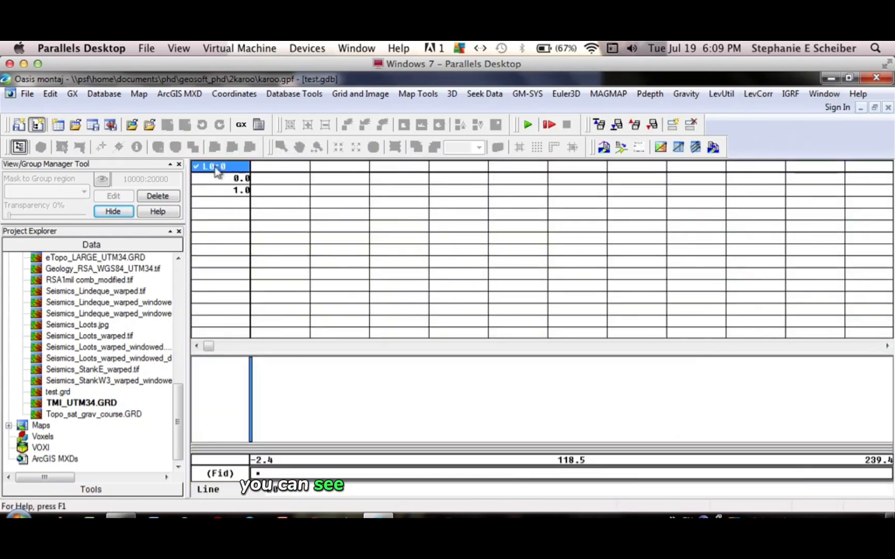
{"action": "right_click", "coordinate": [216, 166]}
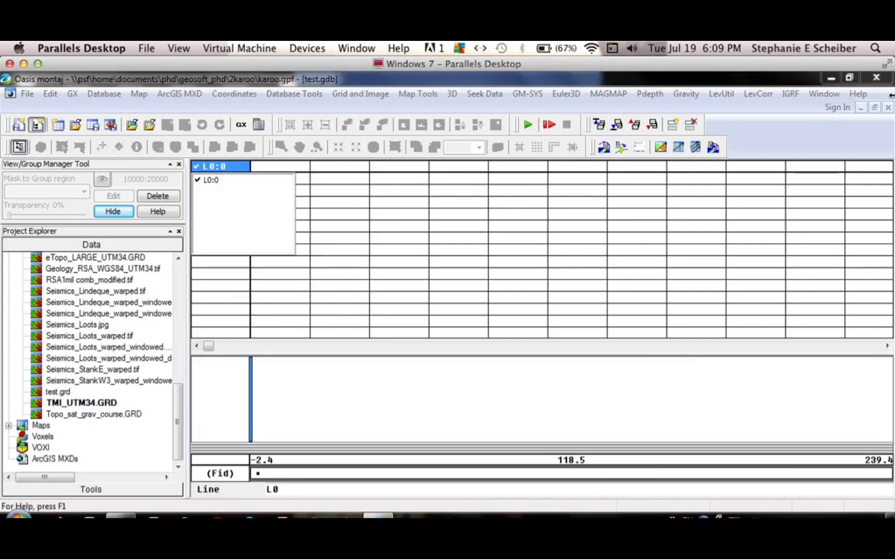
{"action": "double_click", "coordinate": [81, 402]}
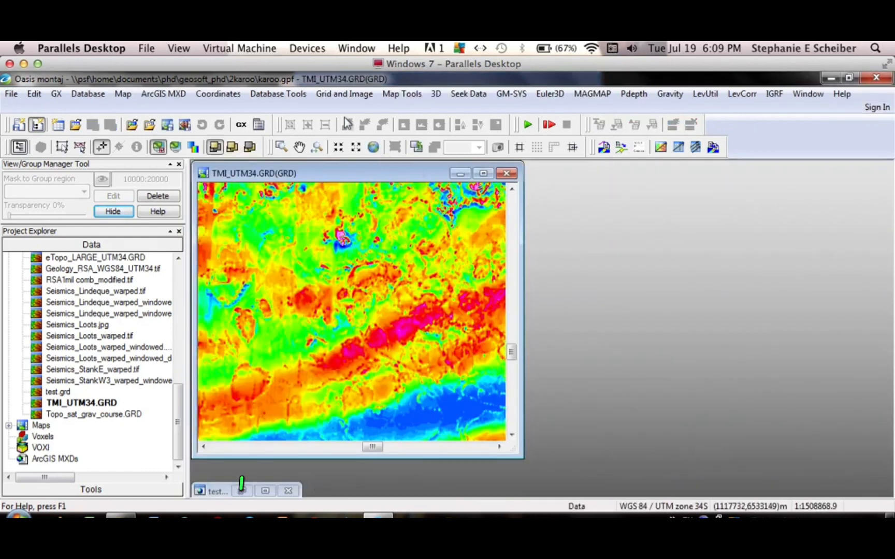
- Reopen Grid Profile for site1 with a 5000 sample interval and confirm
{"action": "left_click", "coordinate": [342, 93]}
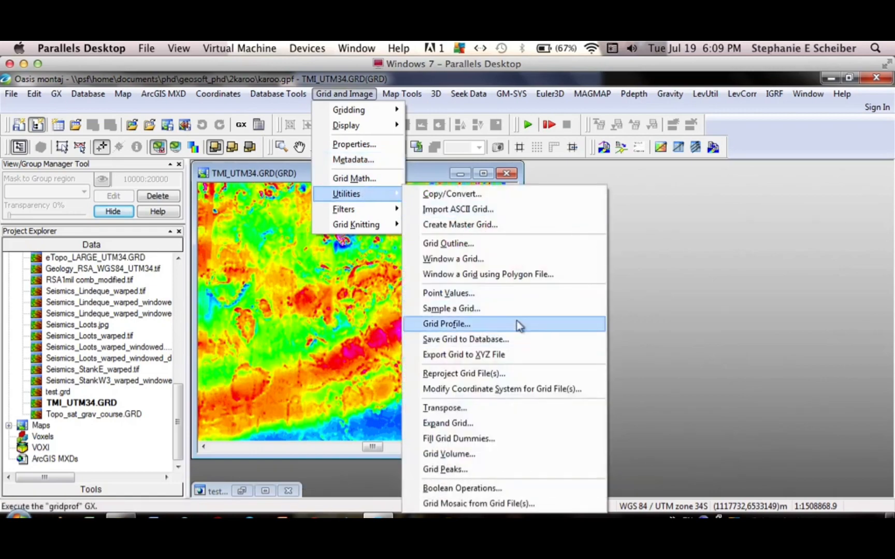
{"action": "left_click", "coordinate": [447, 323]}
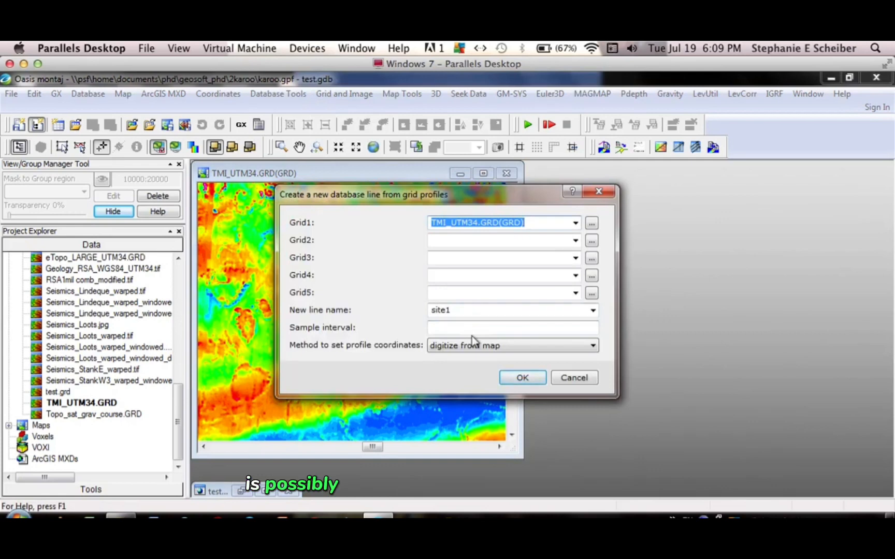
{"action": "left_click", "coordinate": [511, 328]}
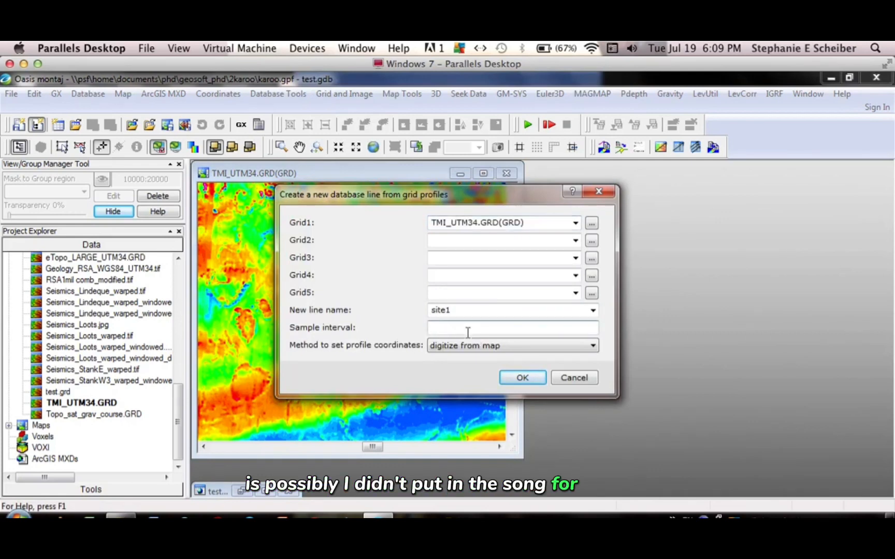
{"action": "type", "text": "5"}
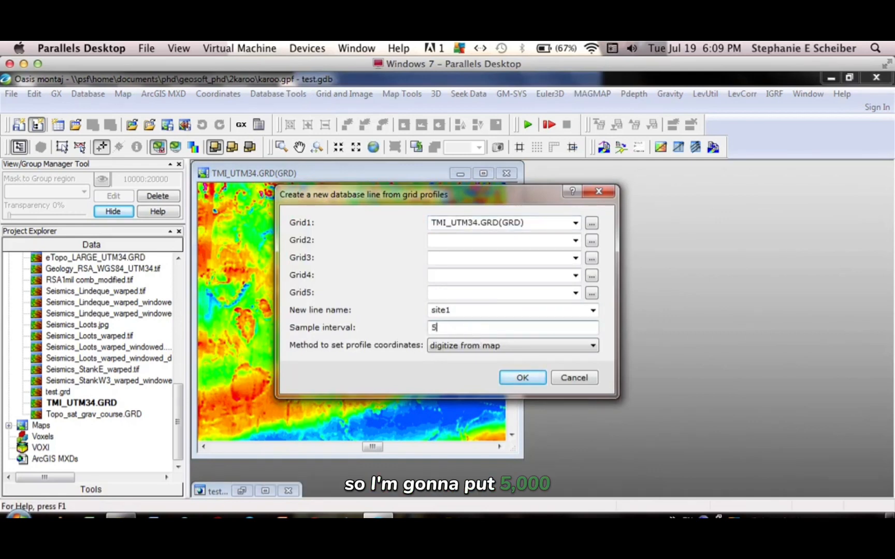
{"action": "type", "text": "000"}
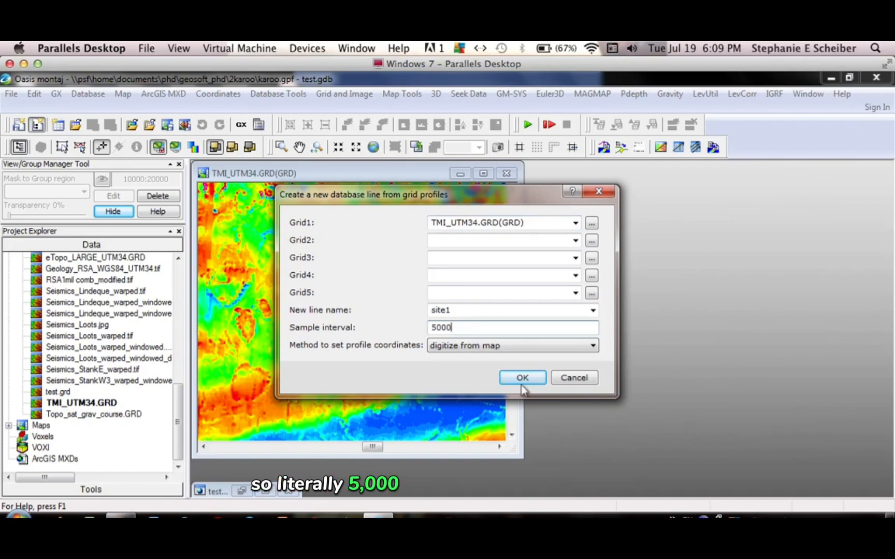
{"action": "left_click", "coordinate": [521, 377]}
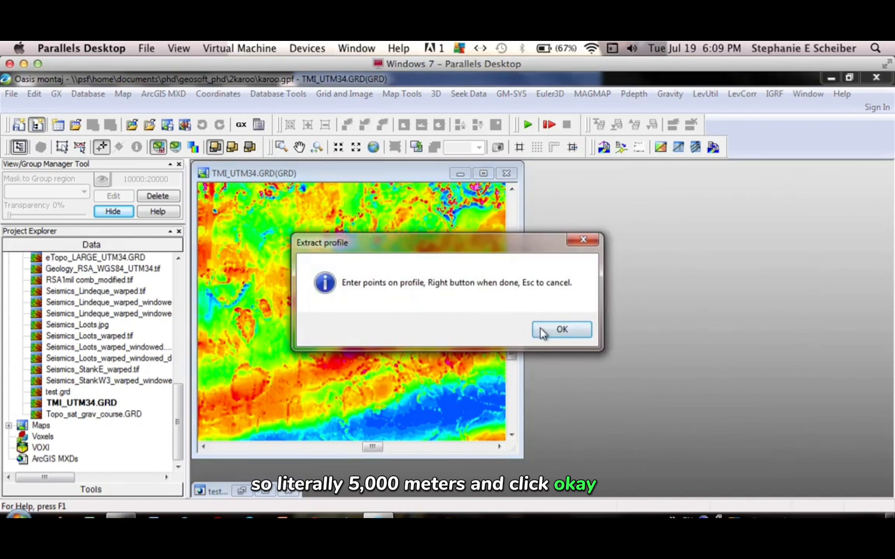
- Pick site points on the TMI map and finish so SITE1 holds X, Y and TMI values
{"action": "left_click", "coordinate": [561, 330]}
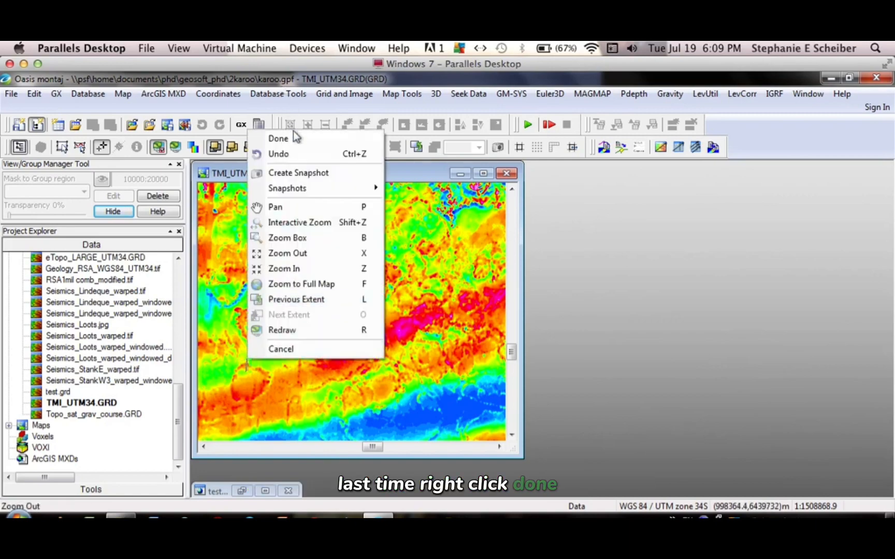
{"action": "left_click", "coordinate": [278, 138]}
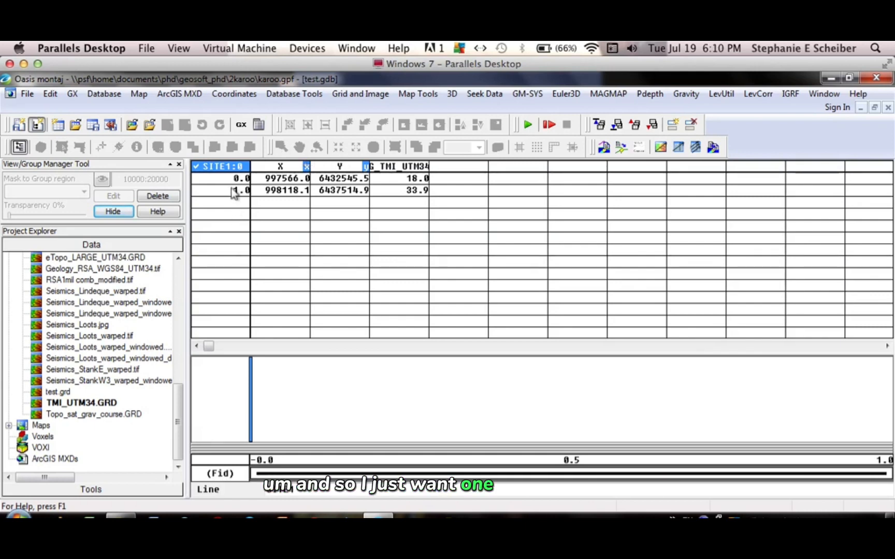
- Delete SITE1's second sampled row, keeping the point with TMI 18.0
{"action": "right_click", "coordinate": [234, 190]}
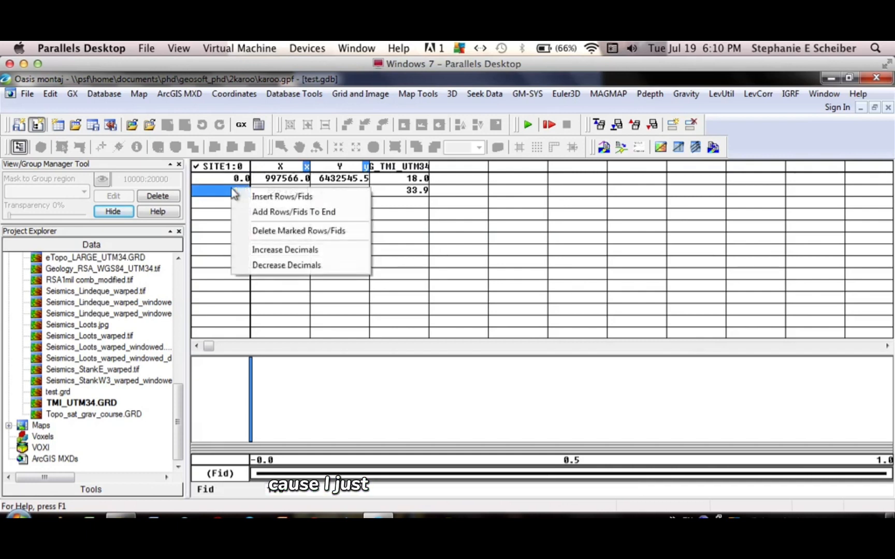
{"action": "left_click", "coordinate": [293, 212]}
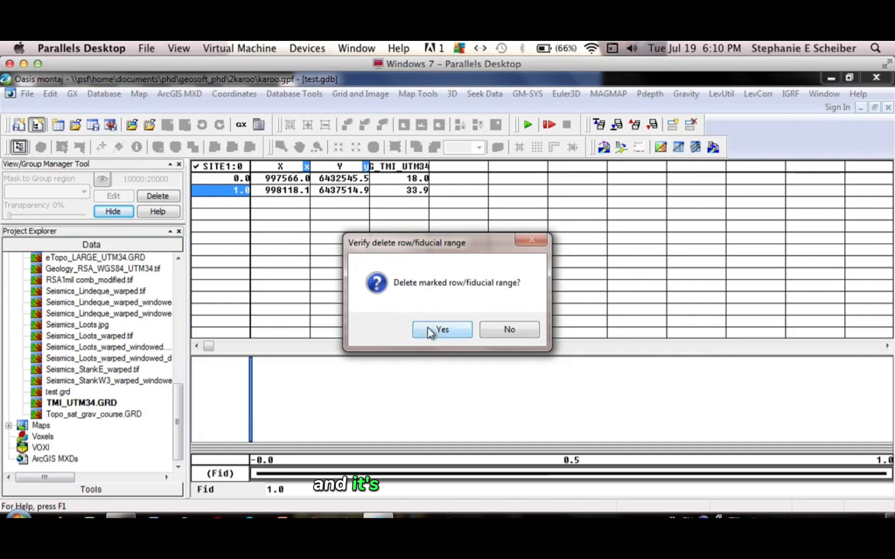
{"action": "left_click", "coordinate": [441, 329]}
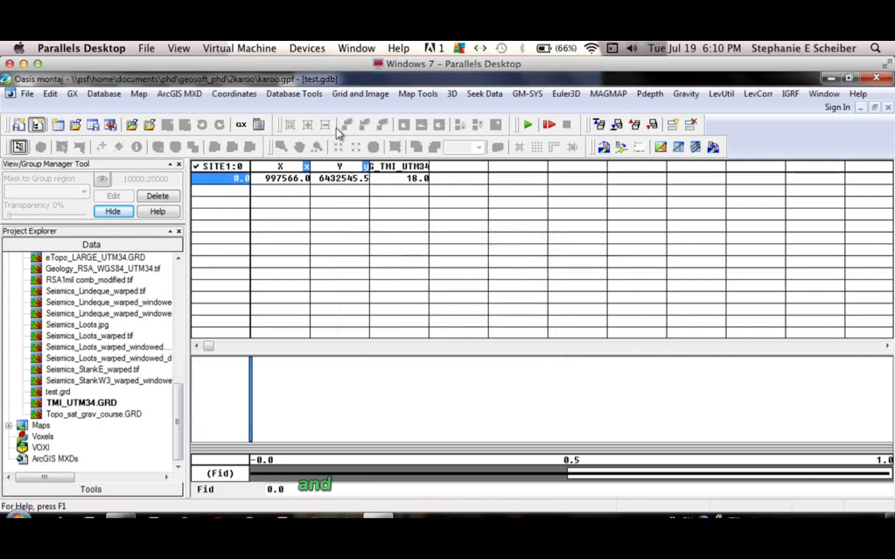
{"action": "left_click", "coordinate": [359, 93]}
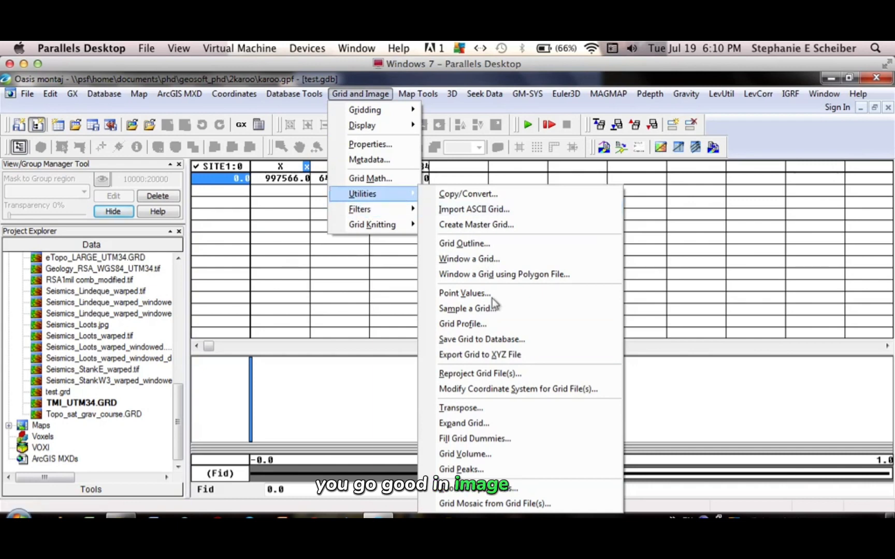
- Set up a second profile line SITE2 with the same 5000 interval and confirm
{"action": "left_click", "coordinate": [462, 323]}
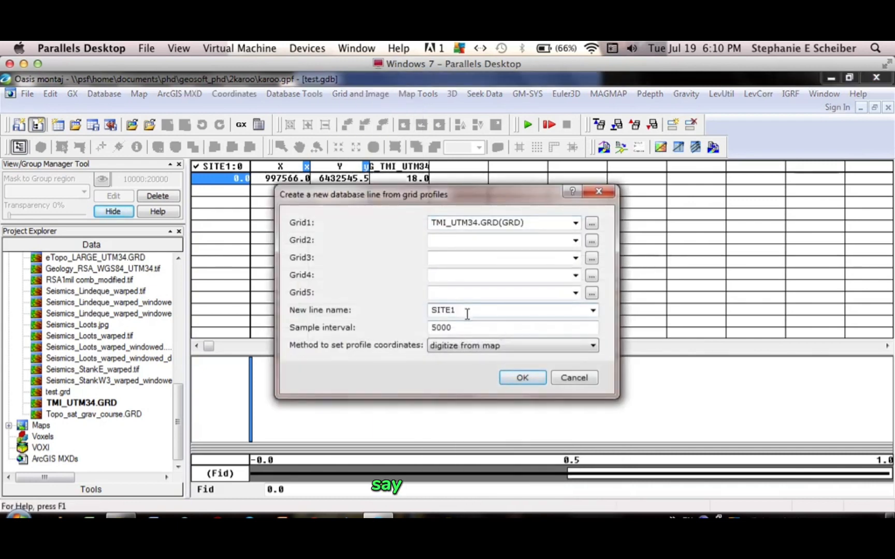
{"action": "key", "text": "backspace"}
{"action": "type", "text": "2"}
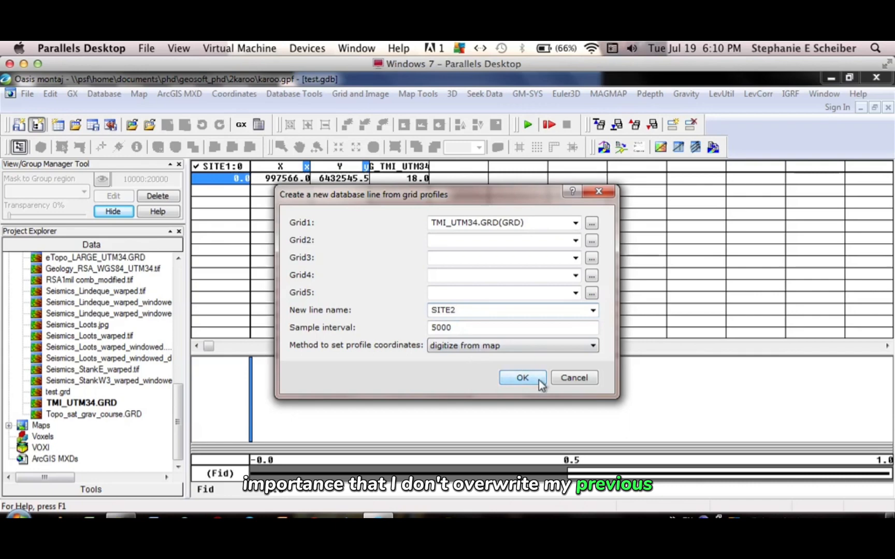
{"action": "left_click", "coordinate": [521, 378]}
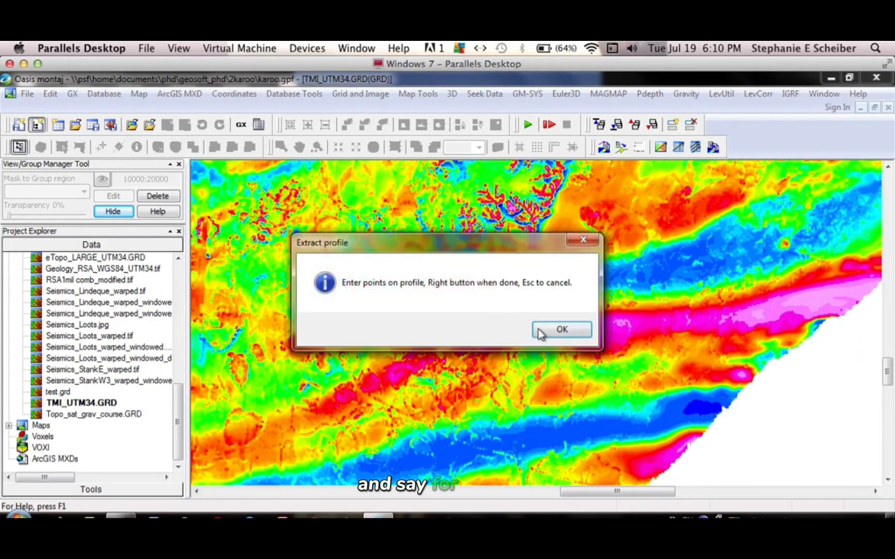
- Pick the second site point on the central red anomaly band and finish digitizing
{"action": "left_click", "coordinate": [561, 329]}
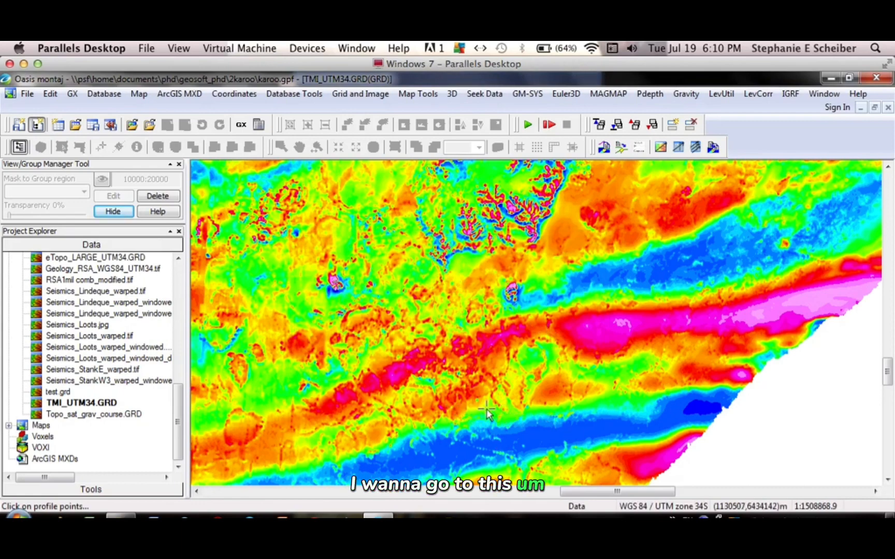
{"action": "mouse_move", "coordinate": [522, 374]}
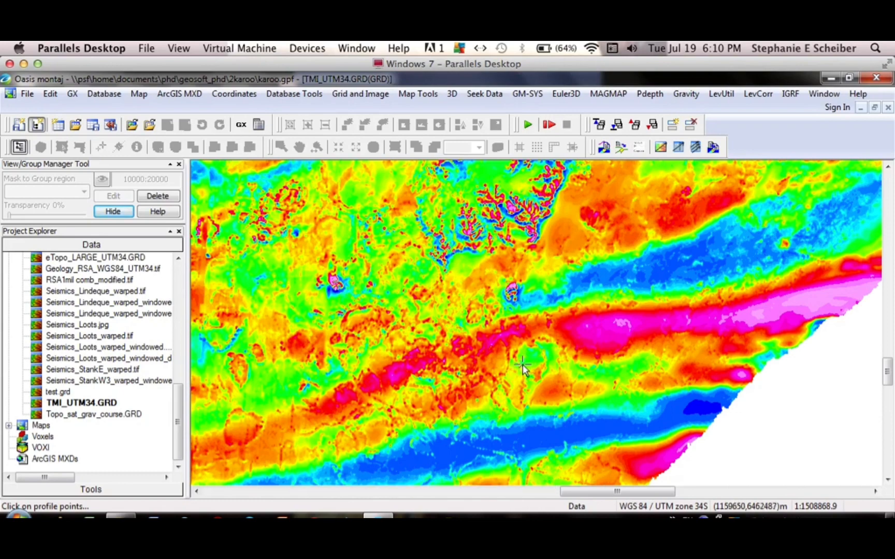
{"action": "right_click", "coordinate": [522, 368]}
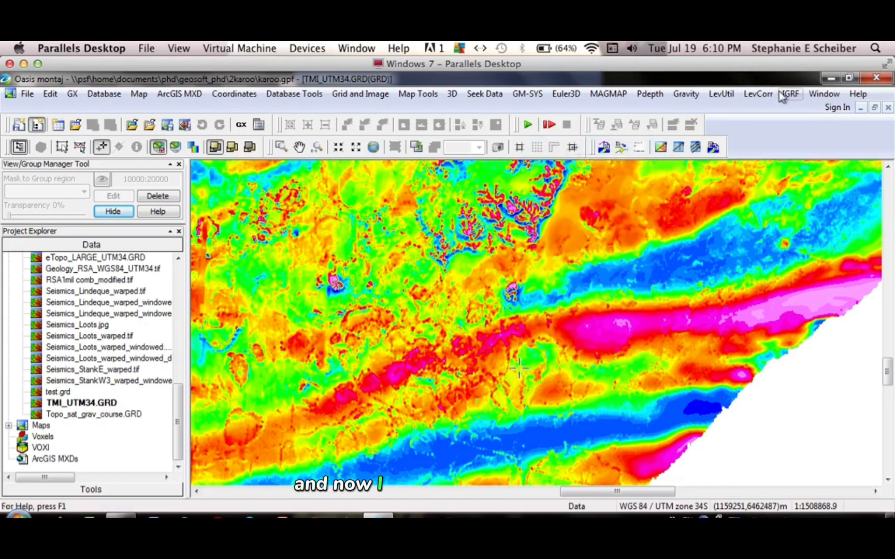
- Switch back to test.gdb and list its lines to confirm SITE1 and SITE2 both hold points
{"action": "left_click", "coordinate": [824, 93]}
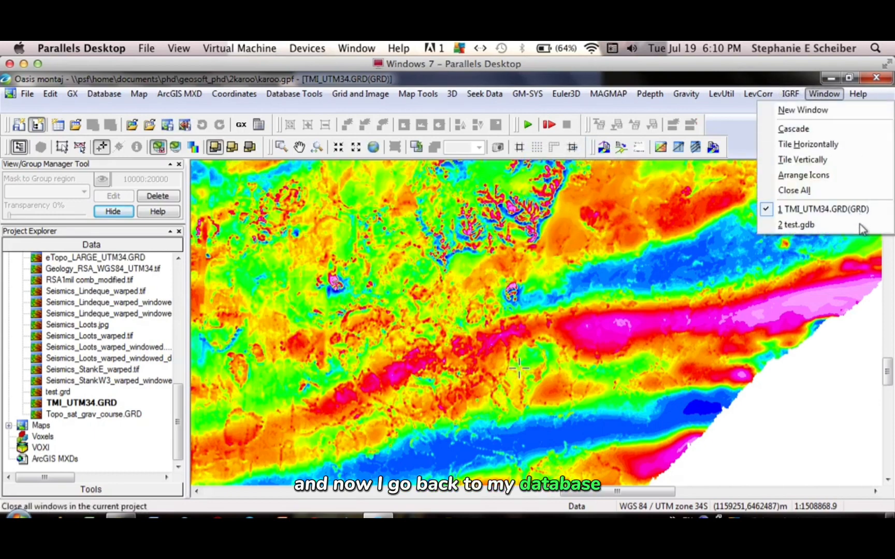
{"action": "left_click", "coordinate": [796, 224]}
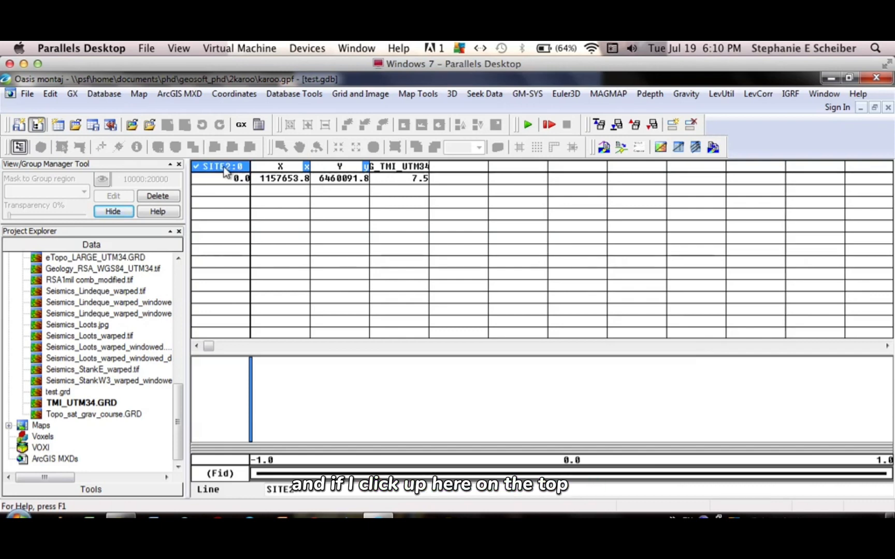
{"action": "left_click", "coordinate": [219, 166]}
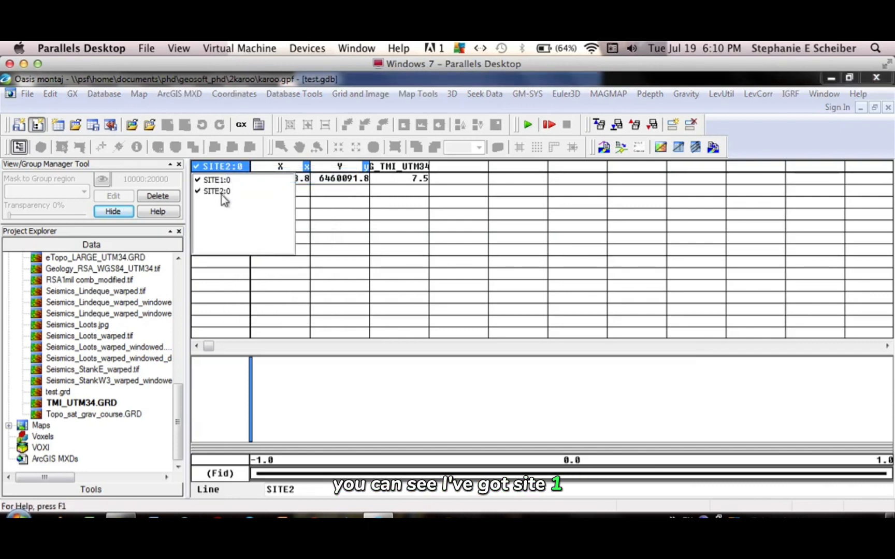
{"action": "mouse_move", "coordinate": [403, 255]}
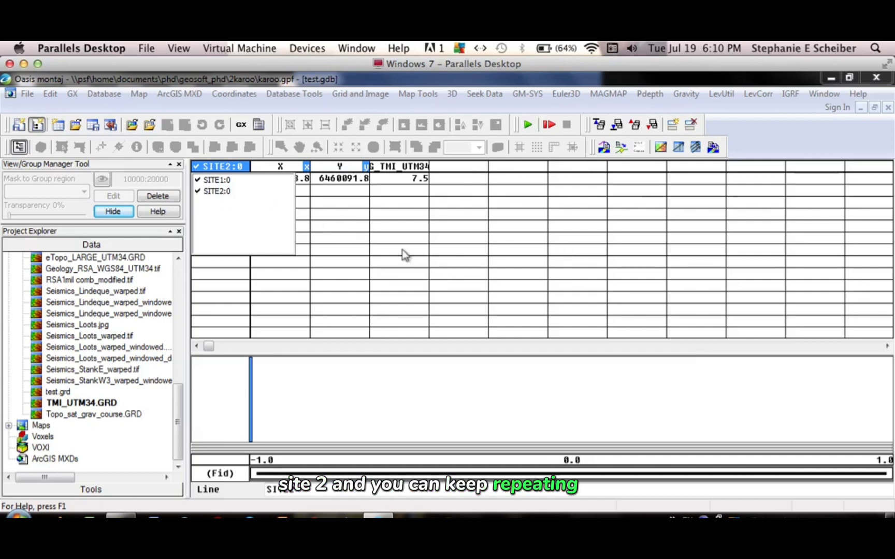
{"action": "left_click", "coordinate": [340, 178]}
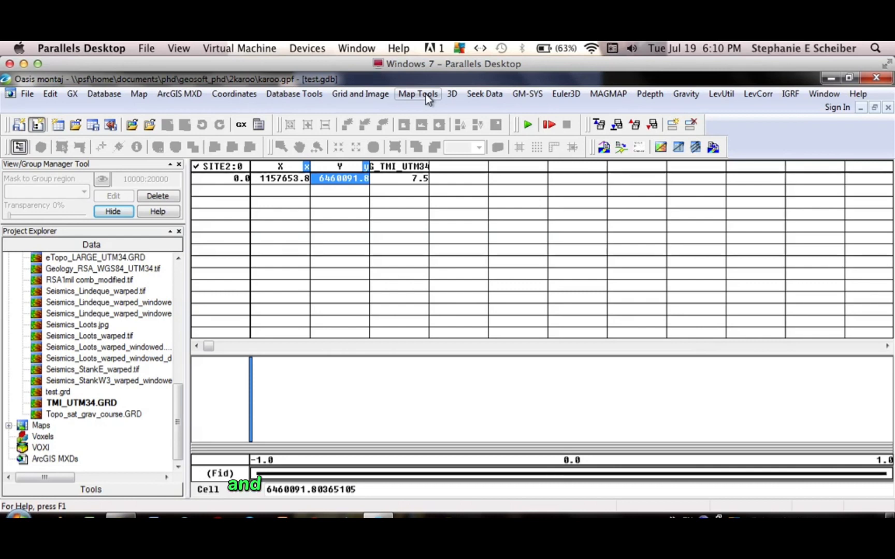
- Run a Location Plot at the default map scale with mask channel X, triangle symbols of size 6 mm
{"action": "left_click", "coordinate": [417, 94]}
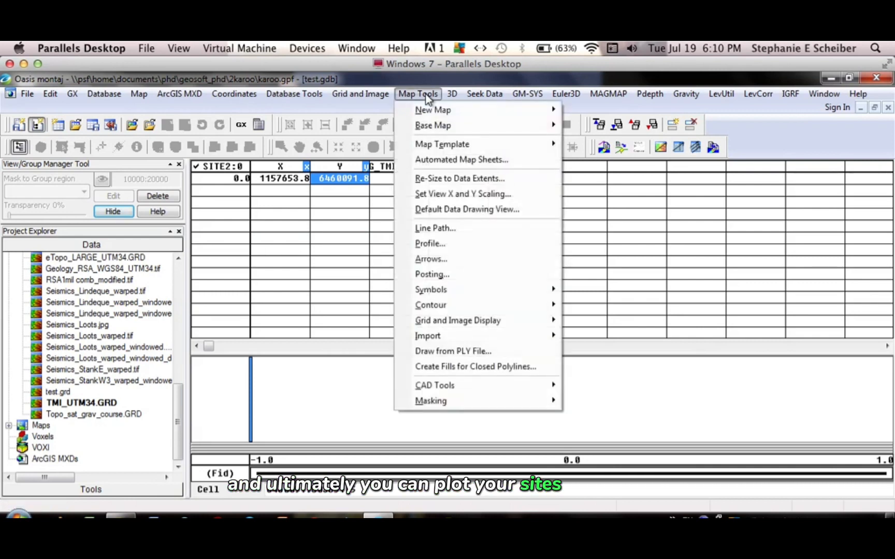
{"action": "mouse_move", "coordinate": [461, 267]}
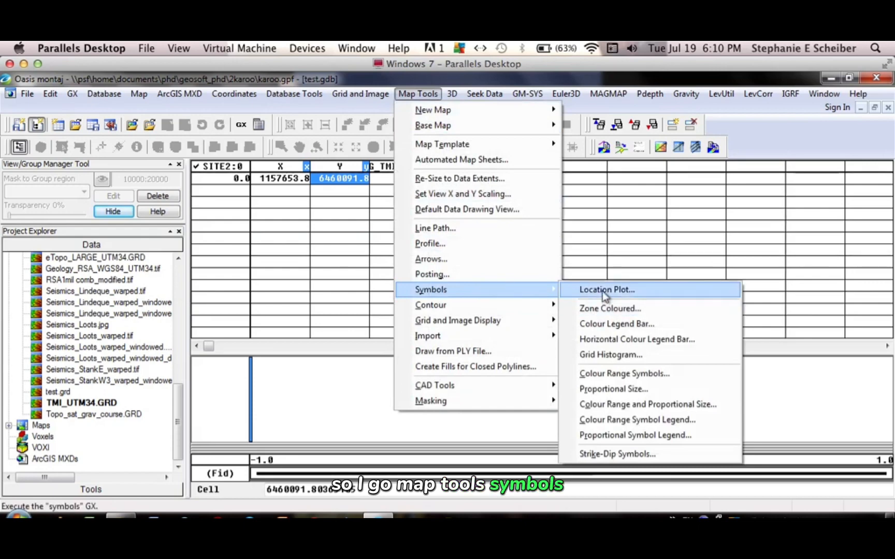
{"action": "left_click", "coordinate": [606, 289]}
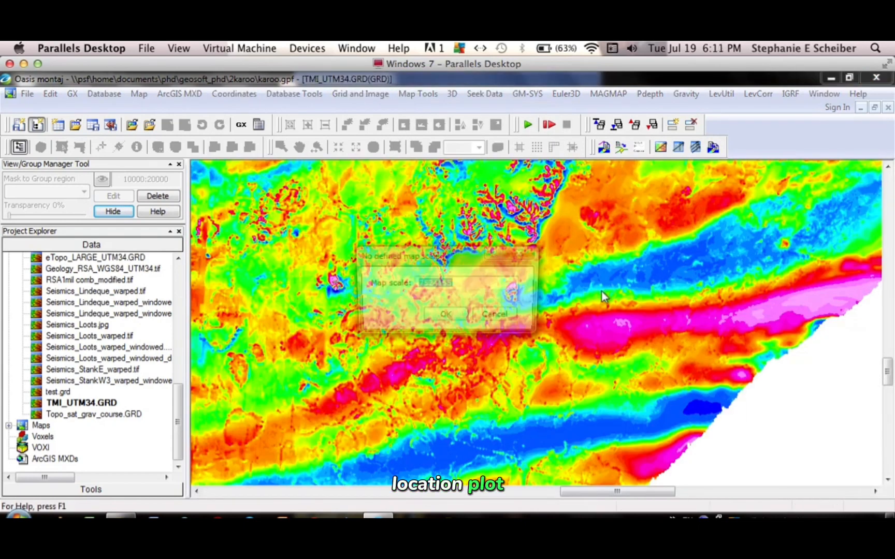
{"action": "left_click", "coordinate": [445, 314]}
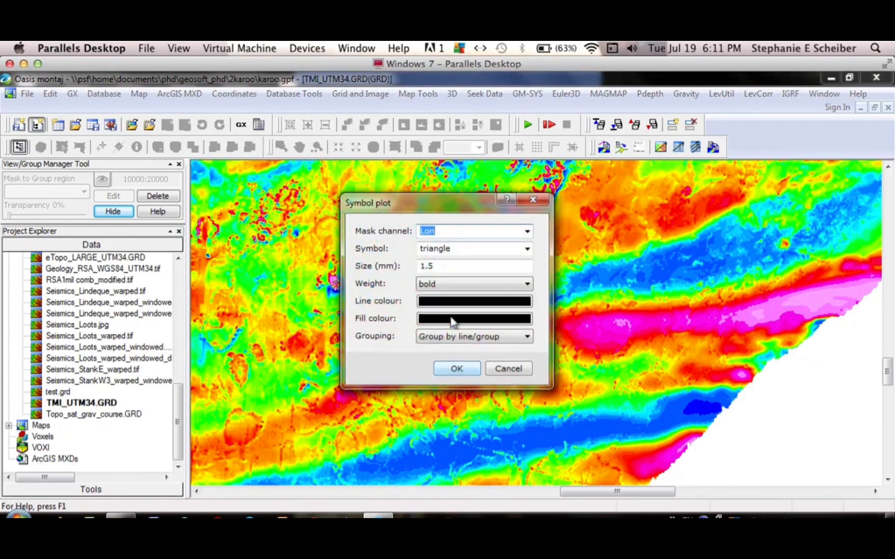
{"action": "left_click", "coordinate": [525, 231]}
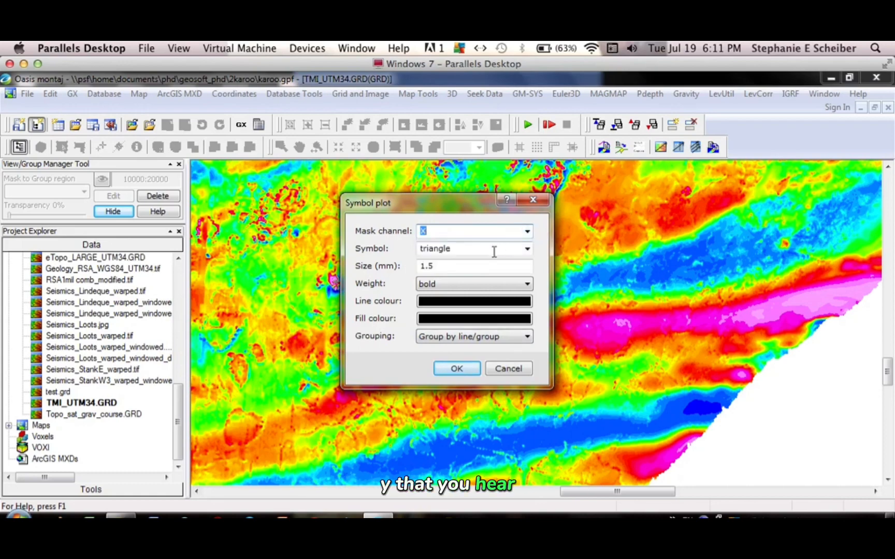
{"action": "left_click", "coordinate": [473, 266]}
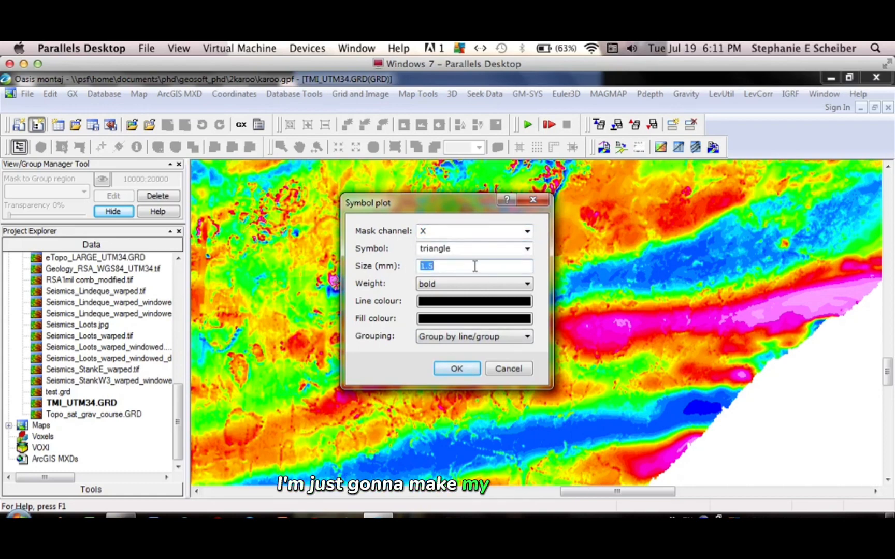
{"action": "type", "text": "6"}
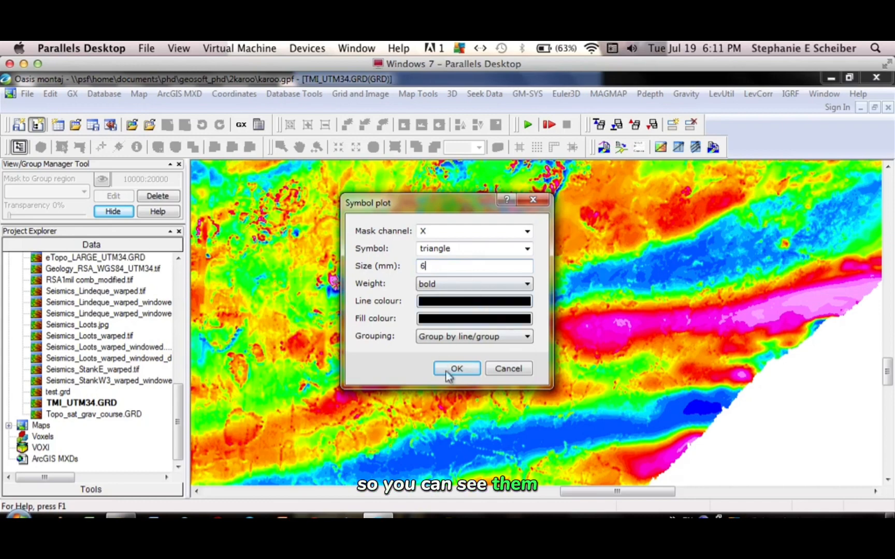
{"action": "left_click", "coordinate": [455, 369]}
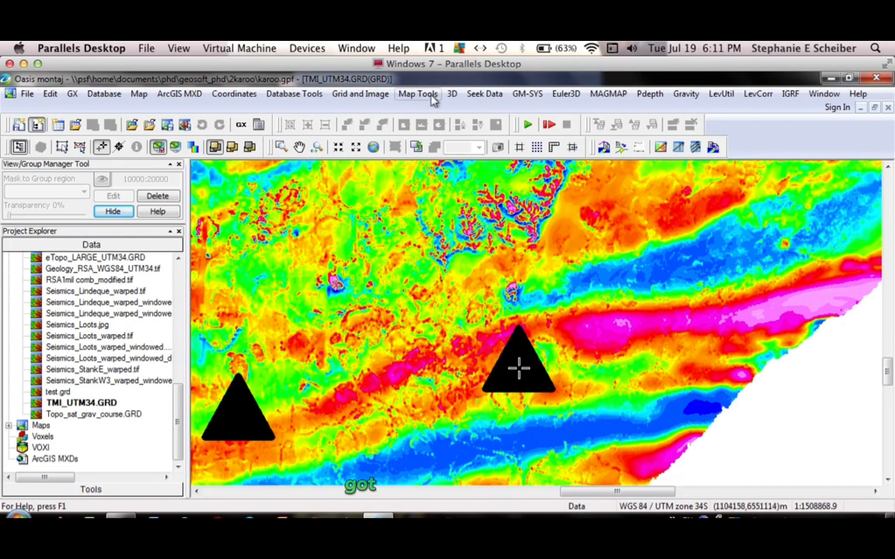
- Replot the site location symbols with Size (mm) 1 so the triangles draw much smaller
{"action": "left_click", "coordinate": [417, 93]}
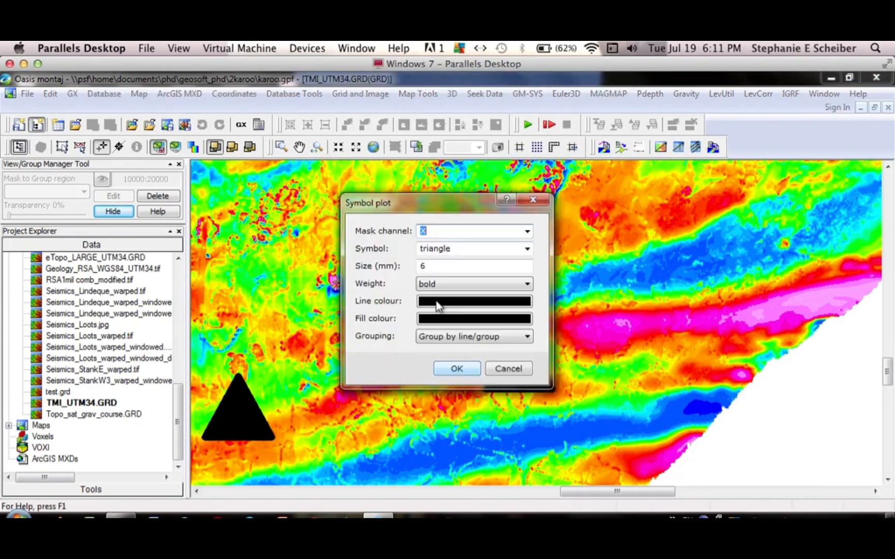
{"action": "left_click", "coordinate": [473, 266]}
{"action": "type", "text": "1"}
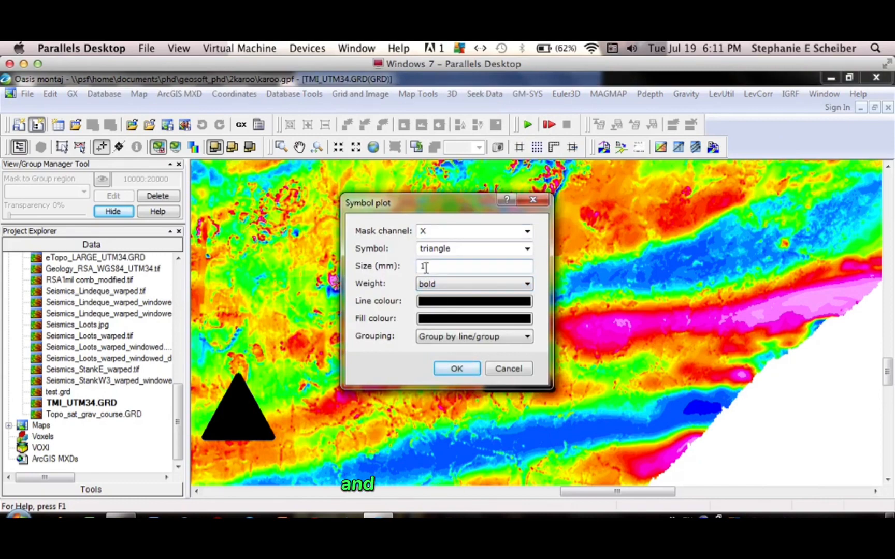
{"action": "left_click", "coordinate": [456, 367]}
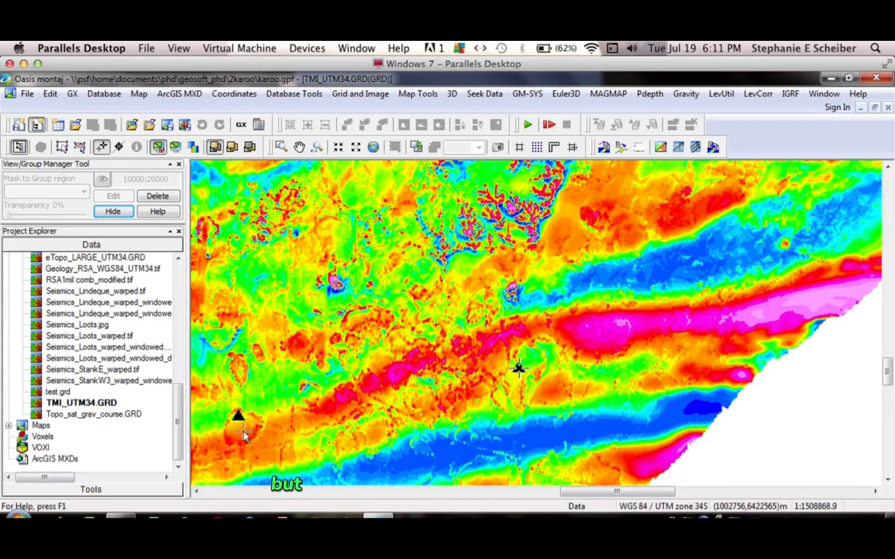
{"action": "mouse_move", "coordinate": [273, 396]}
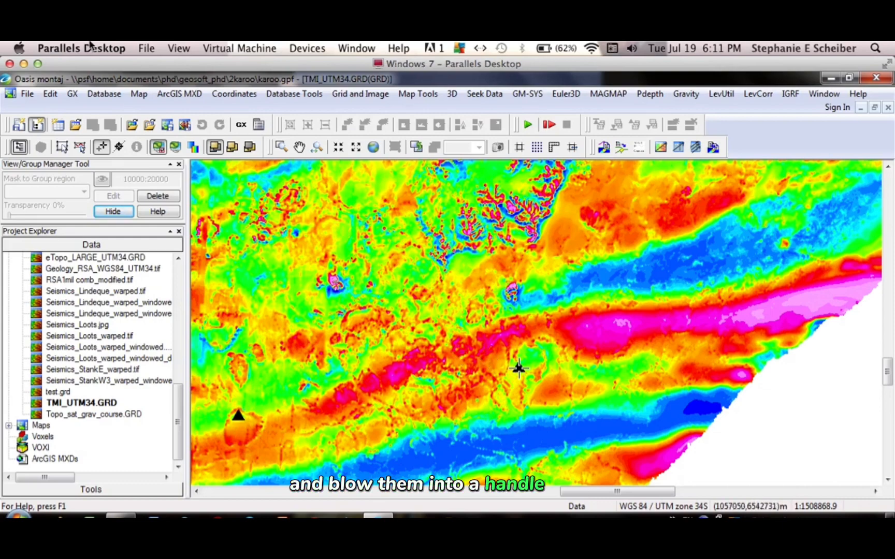
- Start a Database > Export > CSV and browse to name the output file test on the Desktop
{"action": "left_click", "coordinate": [103, 94]}
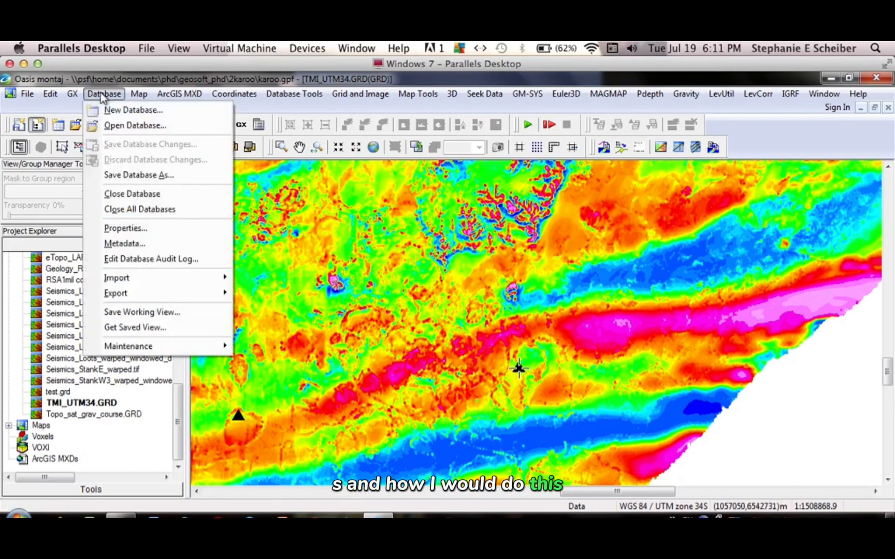
{"action": "mouse_move", "coordinate": [115, 293]}
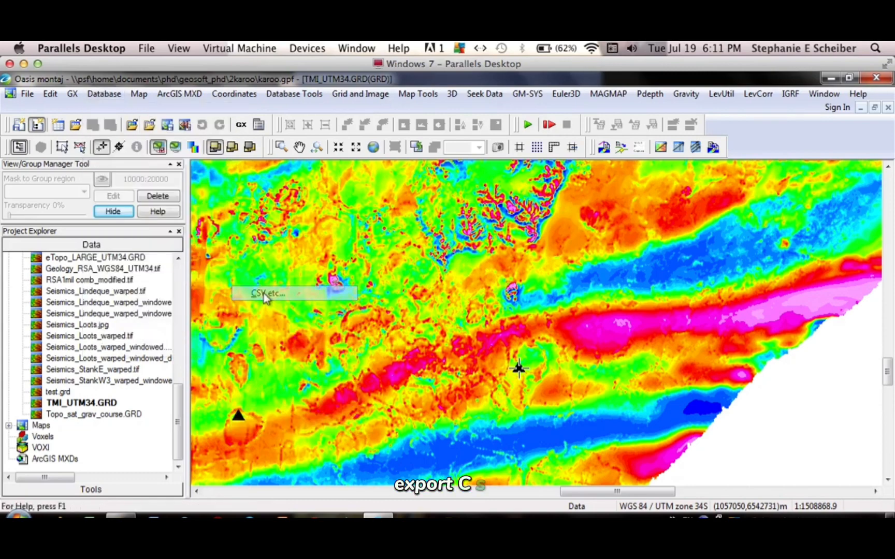
{"action": "left_click", "coordinate": [268, 293]}
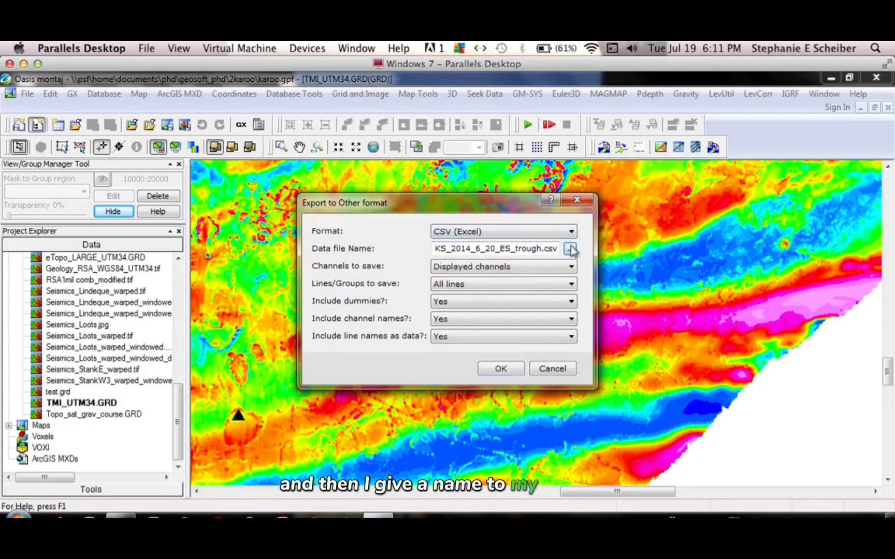
{"action": "left_click", "coordinate": [571, 248]}
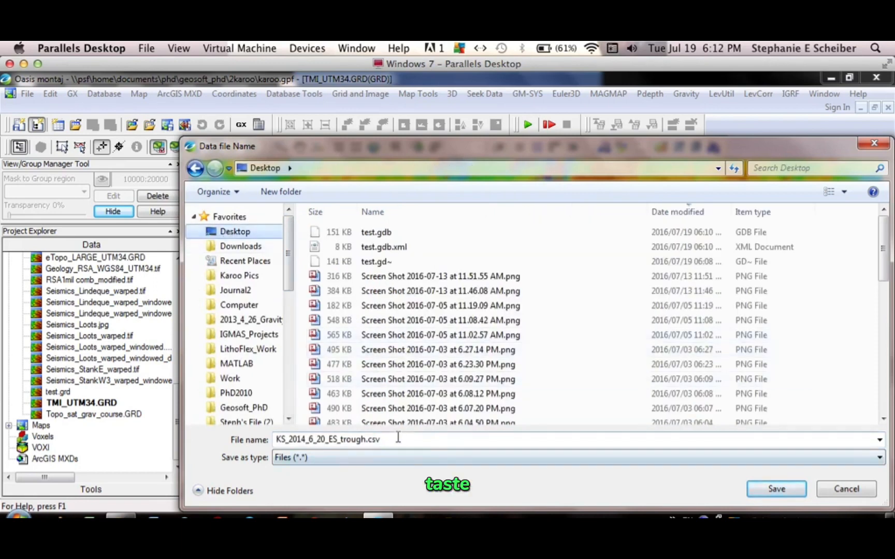
{"action": "type", "text": "r"}
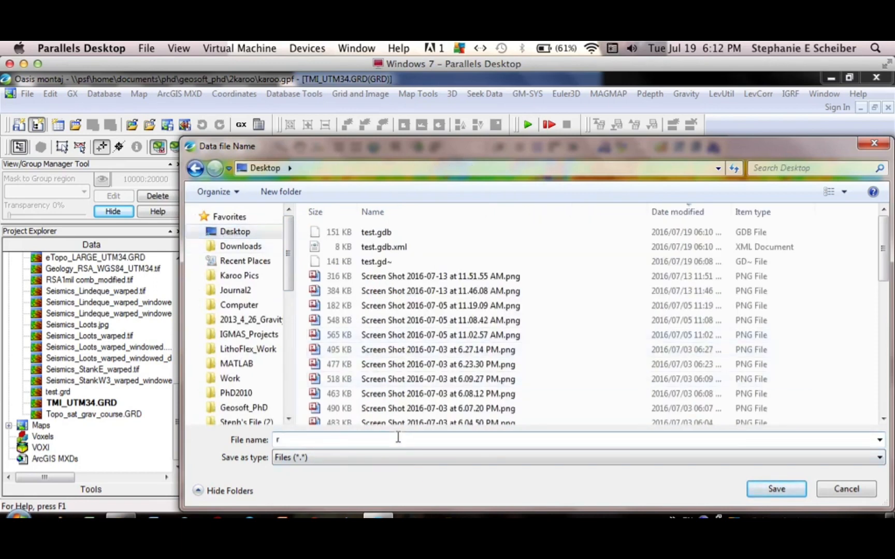
{"action": "type", "text": "te"}
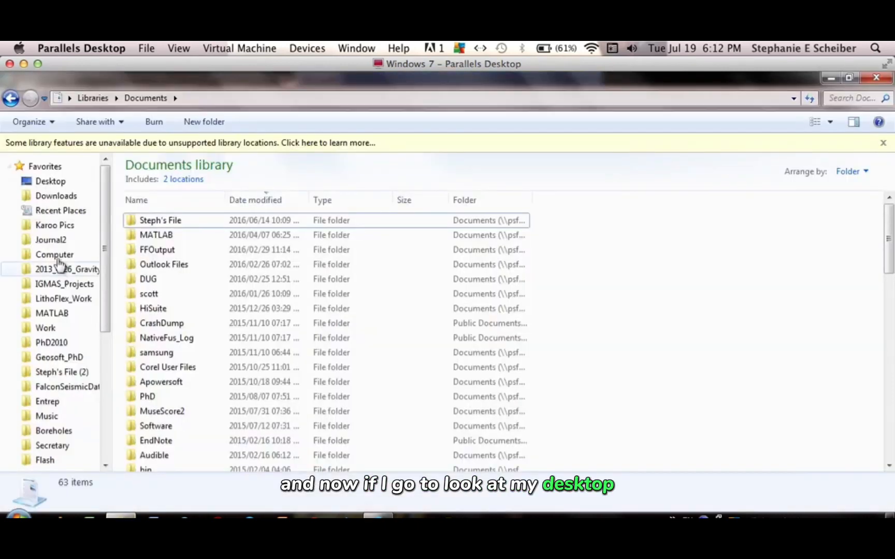
- Go to the Desktop and open the exported test.csv in Excel
{"action": "left_click", "coordinate": [50, 181]}
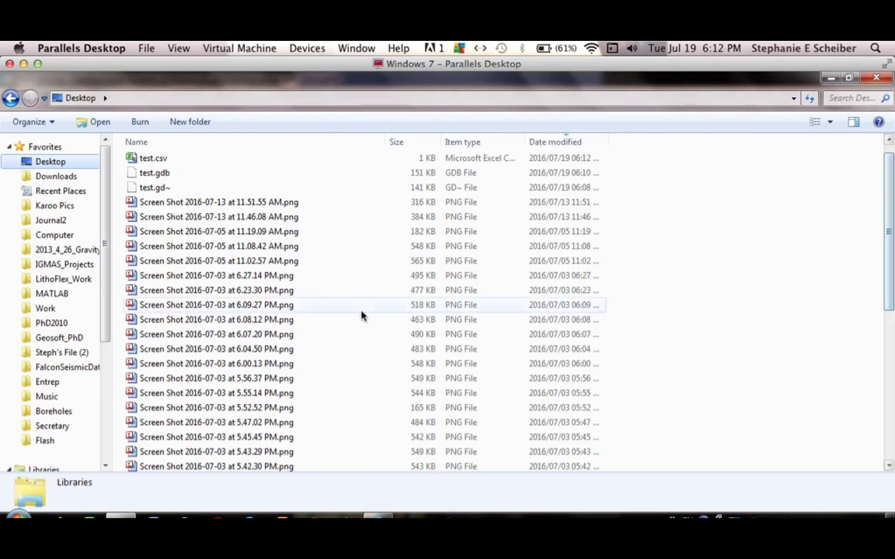
{"action": "mouse_move", "coordinate": [153, 158]}
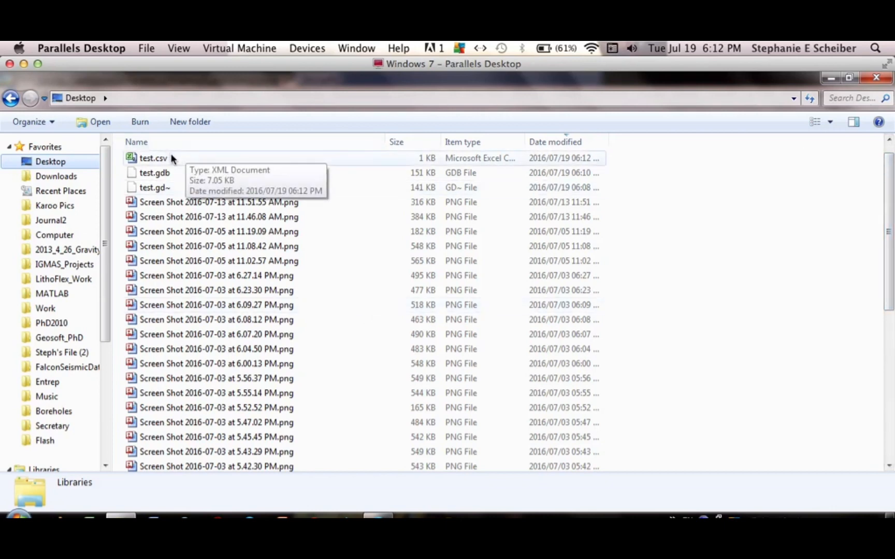
{"action": "left_click", "coordinate": [153, 158]}
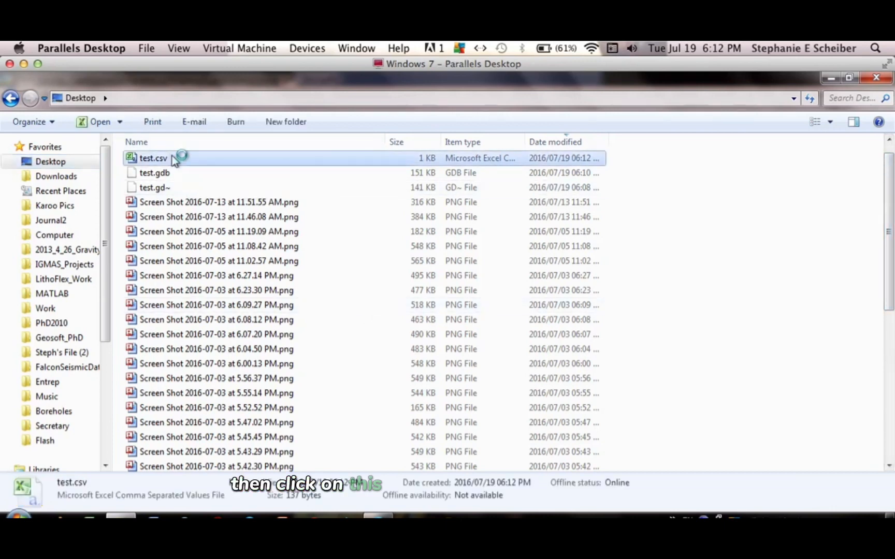
{"action": "double_click", "coordinate": [154, 159]}
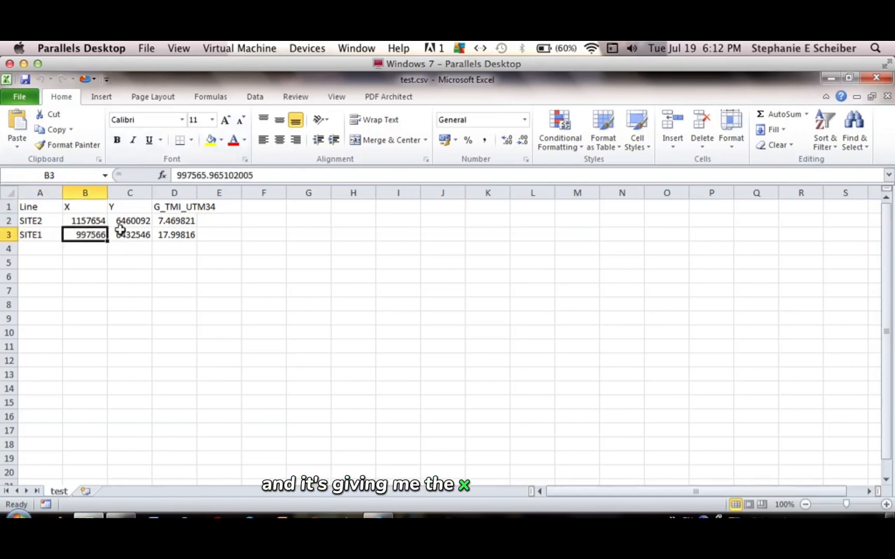
{"action": "left_click", "coordinate": [129, 234]}
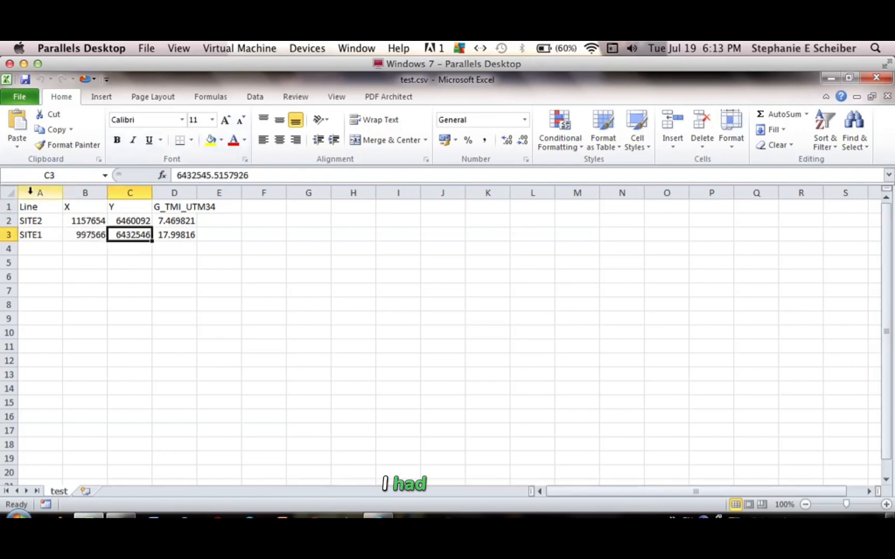